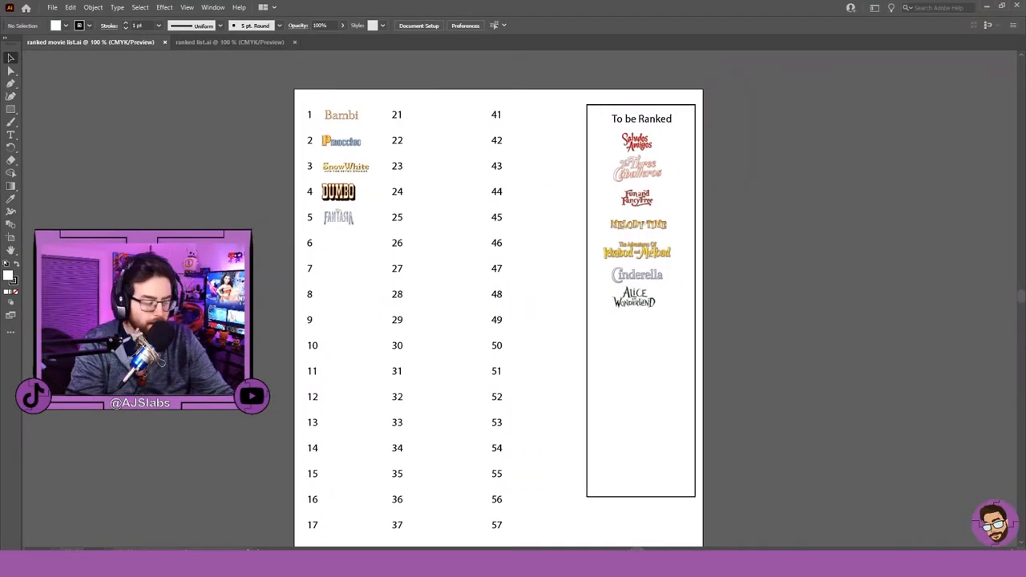
{"action": "mouse_move", "coordinate": [636, 120]}
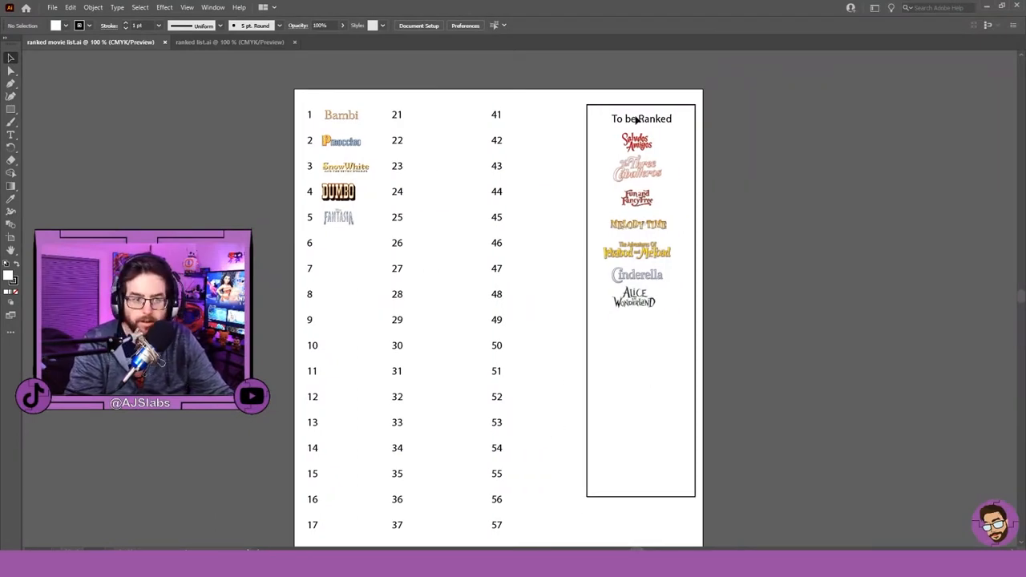
{"action": "mouse_move", "coordinate": [683, 190]}
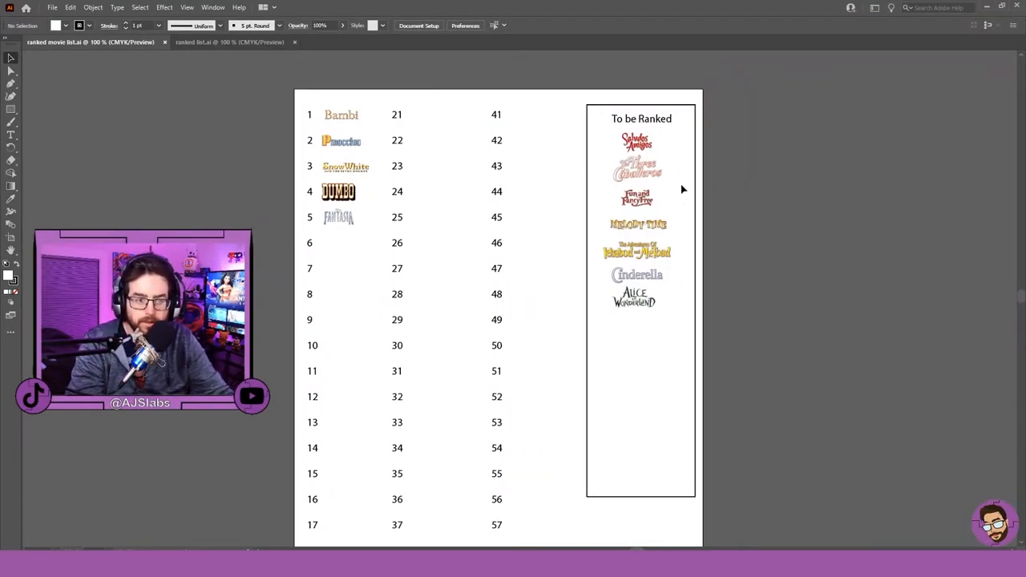
{"action": "mouse_move", "coordinate": [754, 267]}
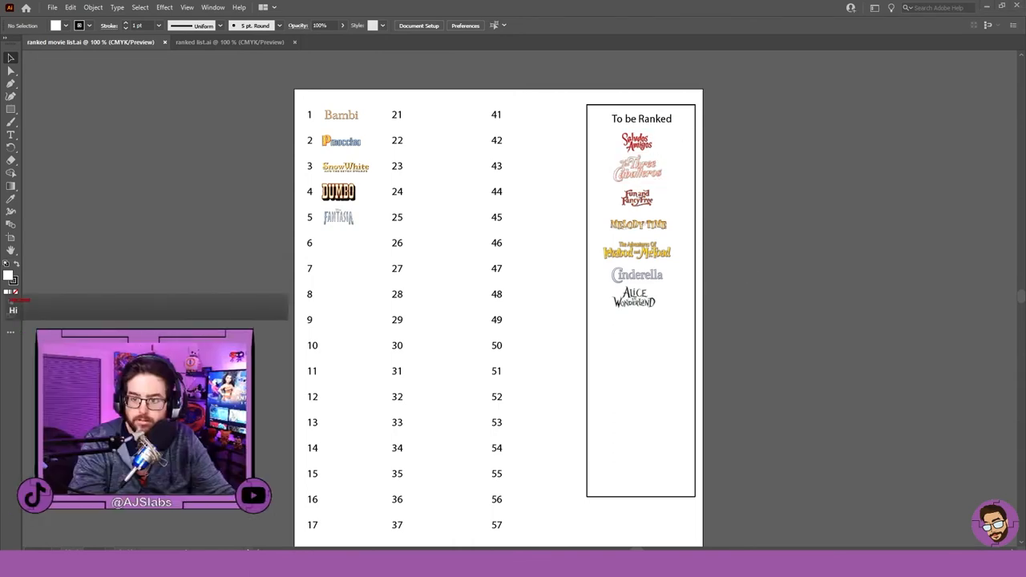
- Click through logos in the To be Ranked box and the document tab
{"action": "left_click", "coordinate": [636, 251]}
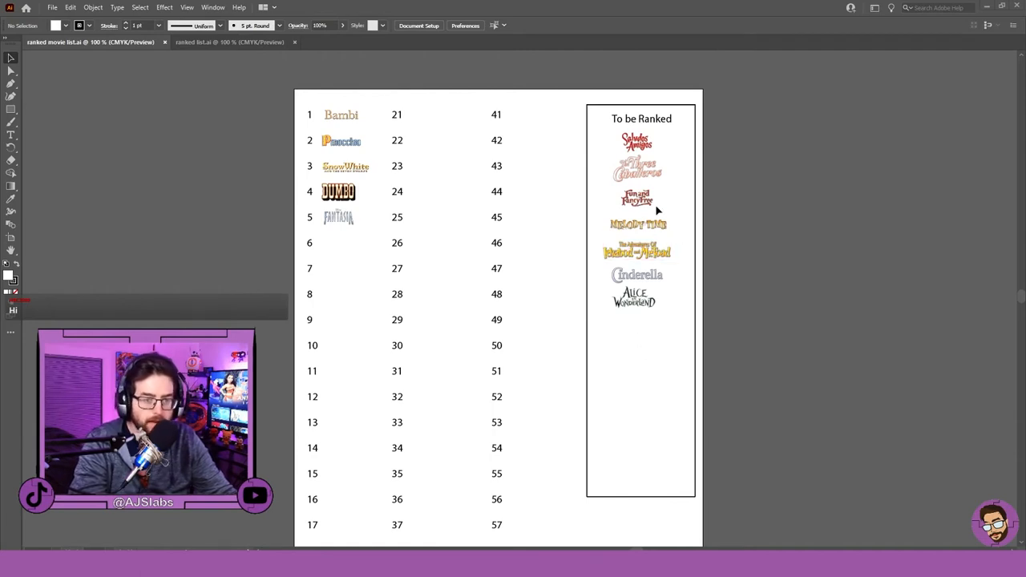
{"action": "left_click", "coordinate": [636, 168]}
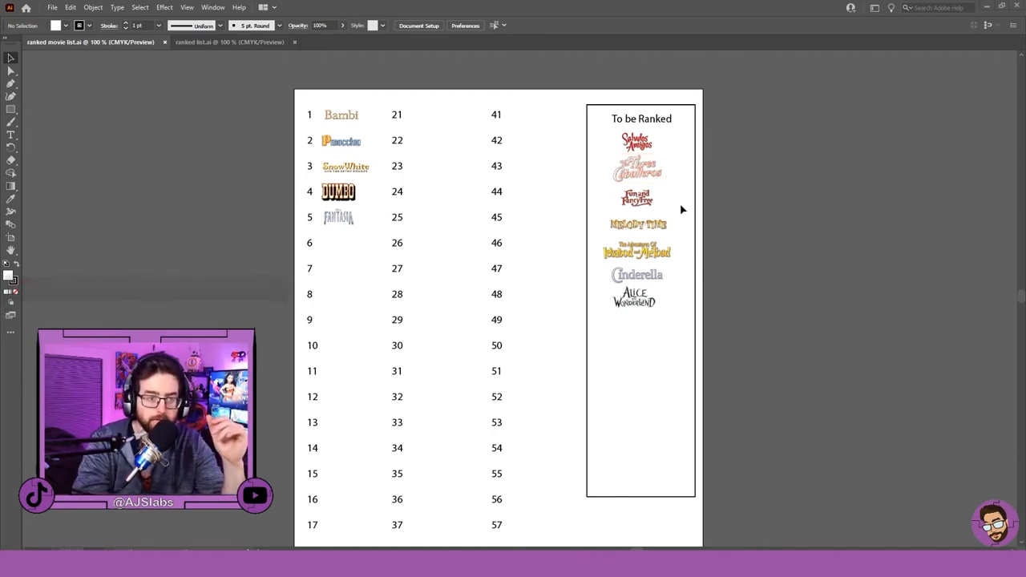
{"action": "left_click", "coordinate": [637, 246]}
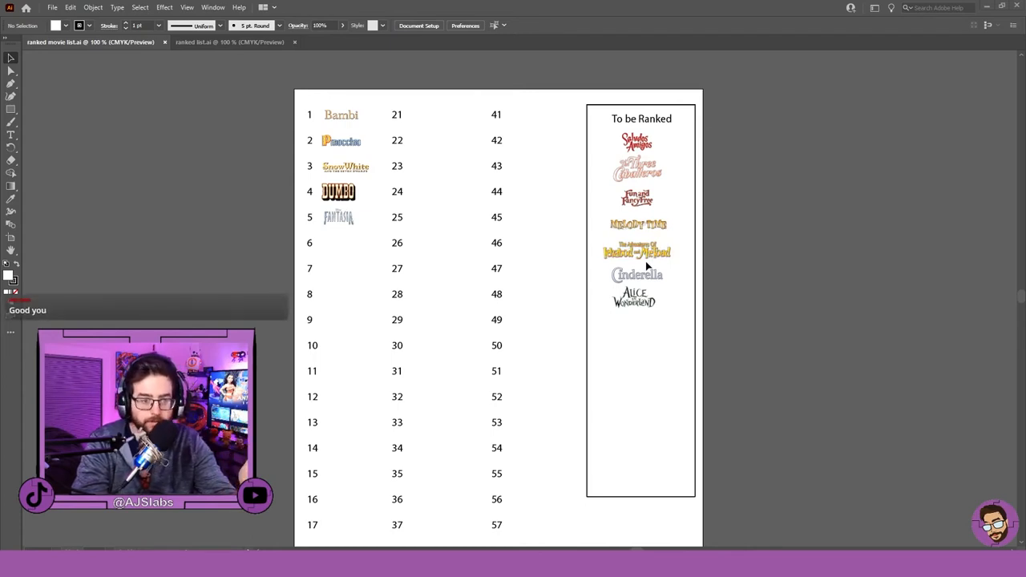
{"action": "left_click", "coordinate": [634, 298]}
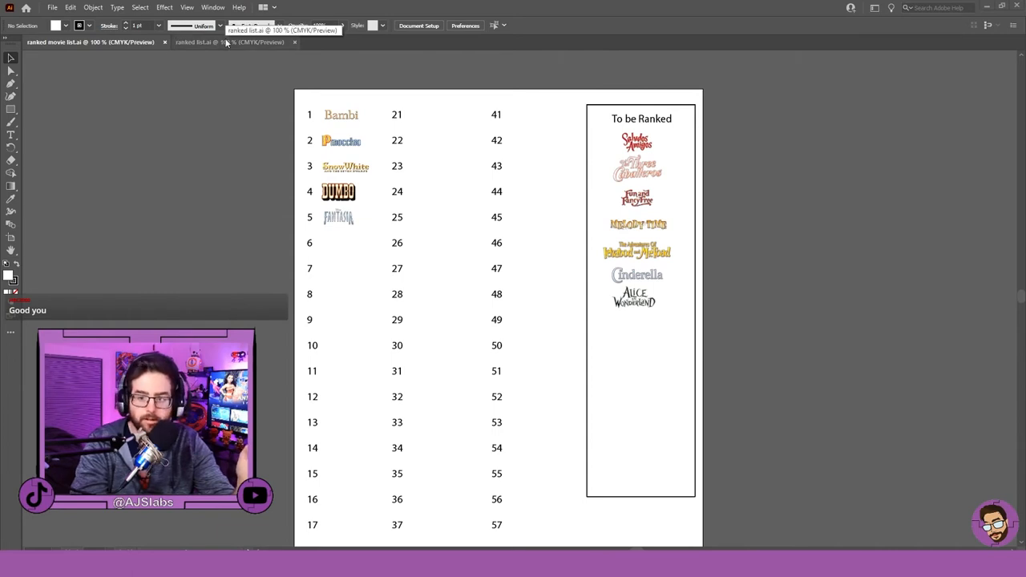
{"action": "left_click", "coordinate": [229, 42]}
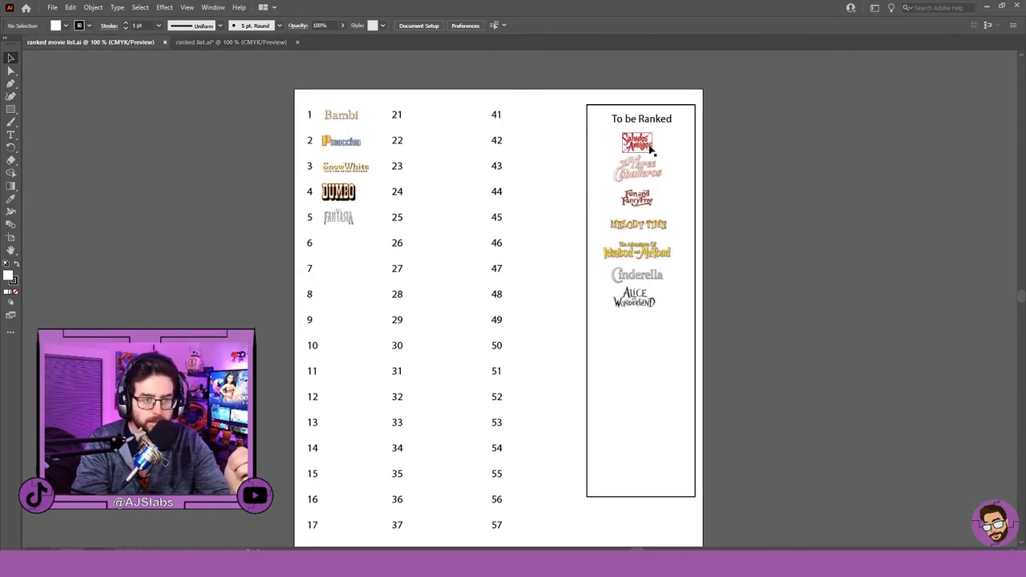
- Drag the Saludos Amigos logo into slot 6 below Fantasia and deselect it
{"action": "left_click", "coordinate": [636, 171]}
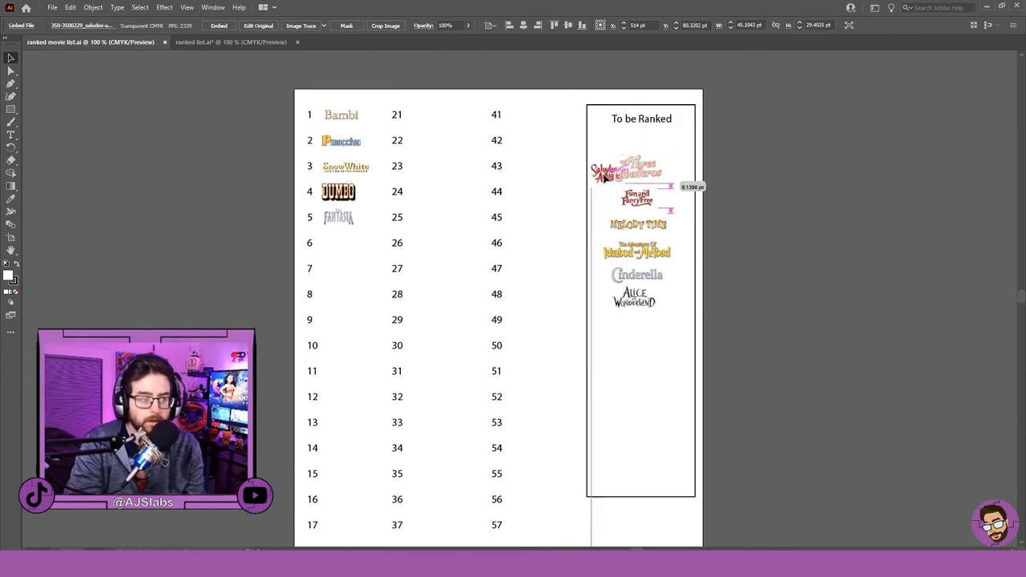
{"action": "left_click_drag", "start_coordinate": [629, 168], "coordinate": [339, 242]}
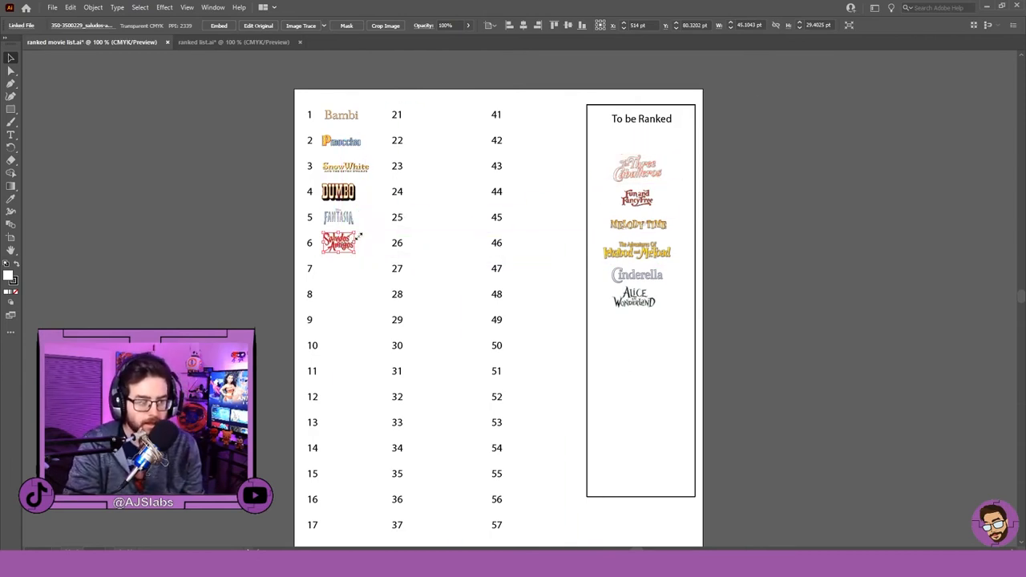
{"action": "left_click", "coordinate": [378, 268]}
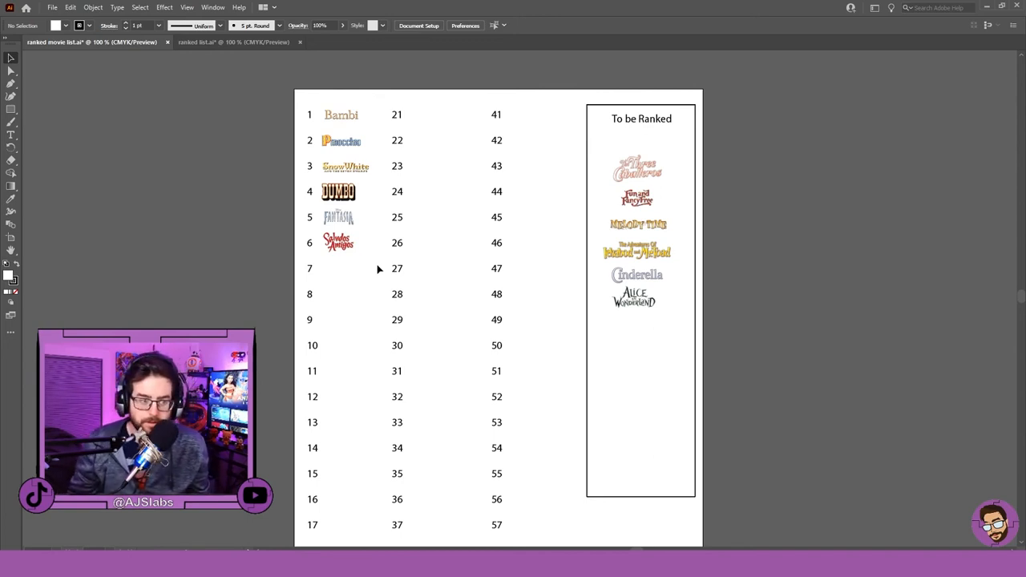
{"action": "mouse_move", "coordinate": [814, 304]}
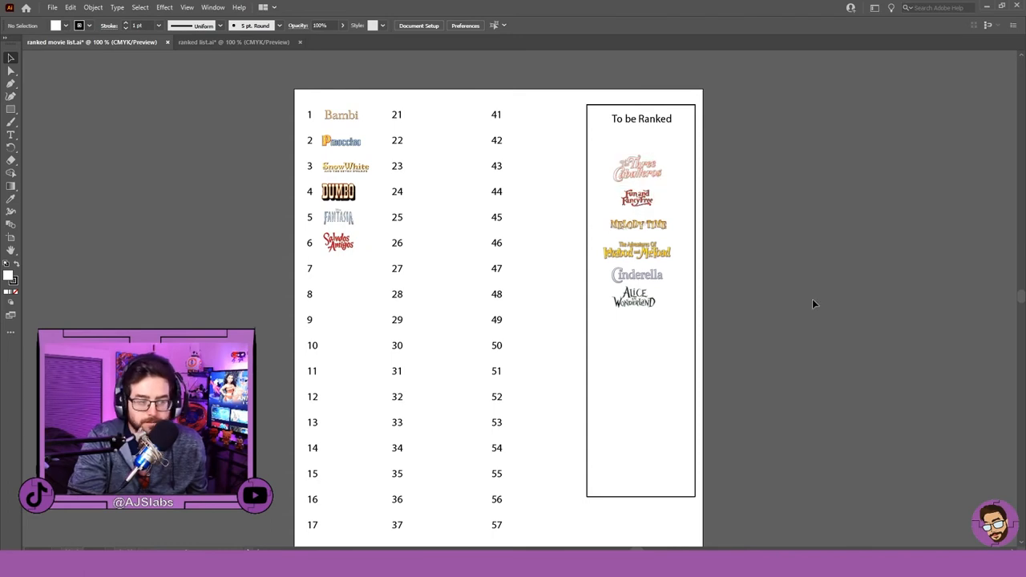
{"action": "mouse_move", "coordinate": [593, 278]}
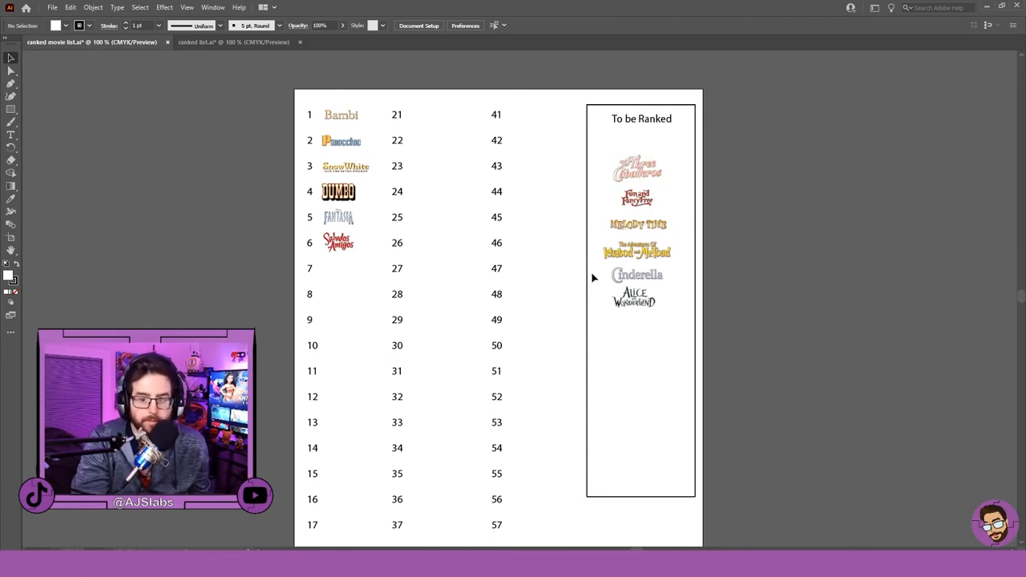
{"action": "mouse_move", "coordinate": [575, 330]}
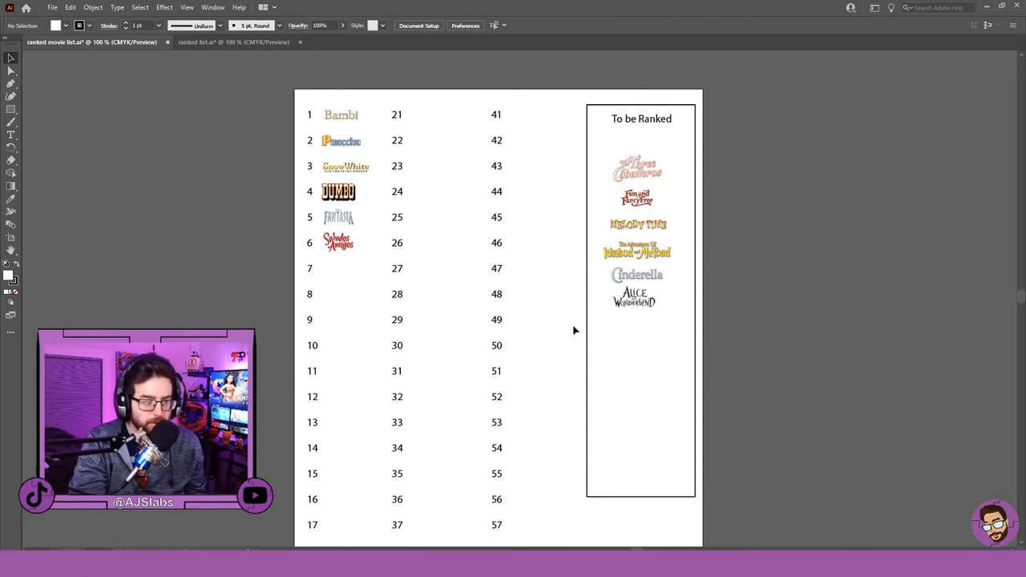
{"action": "left_click", "coordinate": [637, 247]}
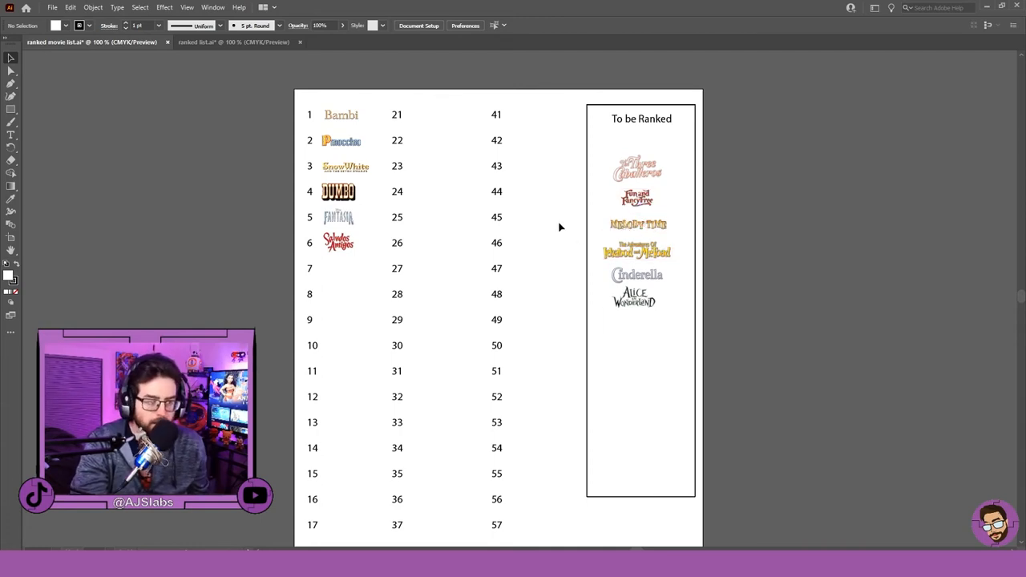
{"action": "mouse_move", "coordinate": [473, 247]}
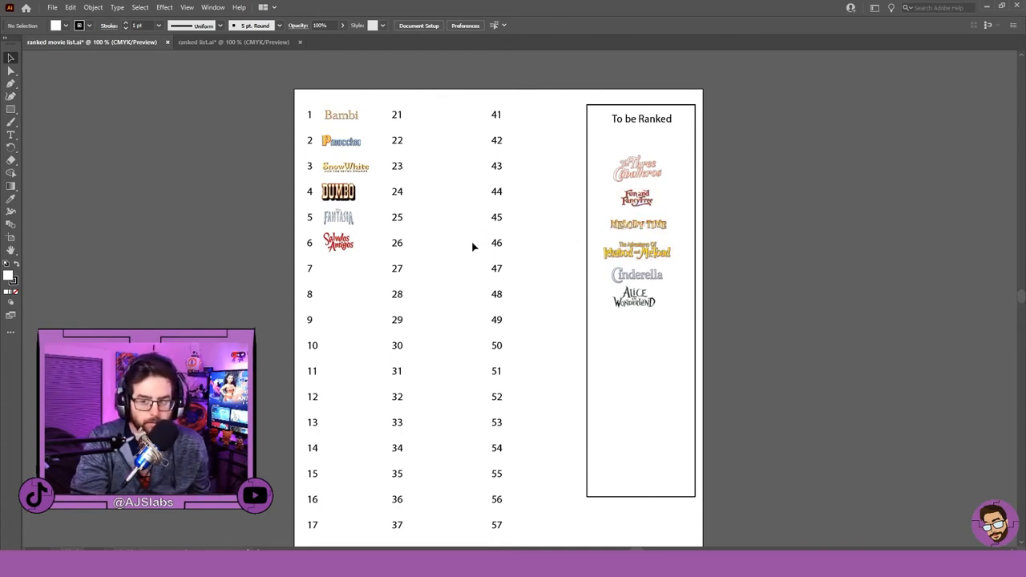
{"action": "mouse_move", "coordinate": [776, 449]}
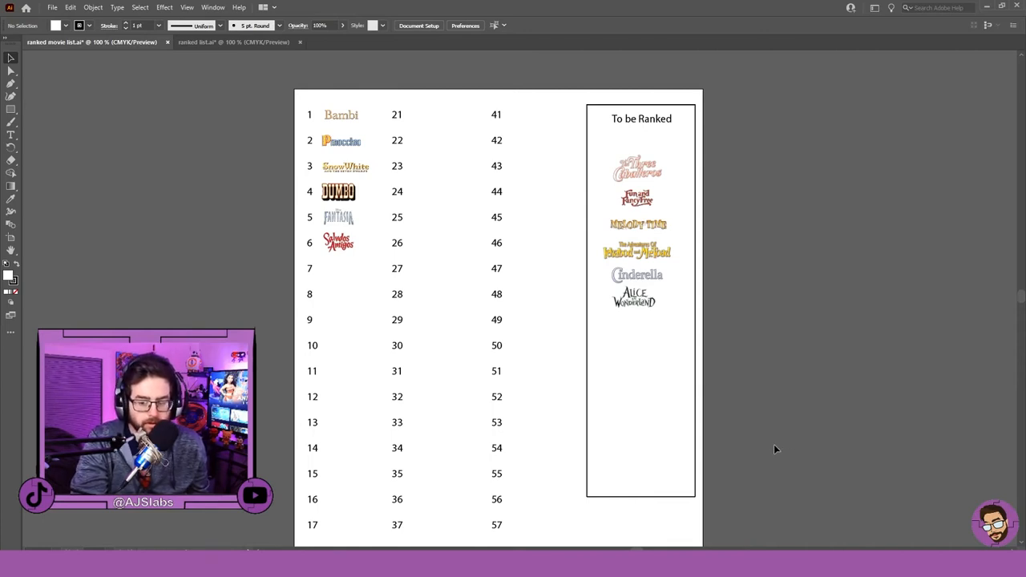
{"action": "mouse_move", "coordinate": [612, 315]}
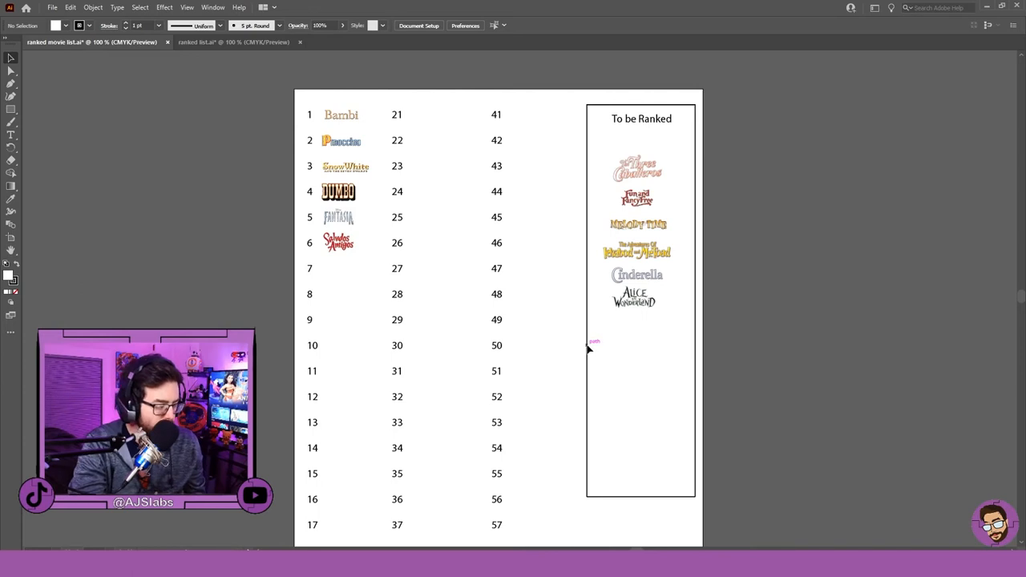
{"action": "mouse_move", "coordinate": [807, 323]}
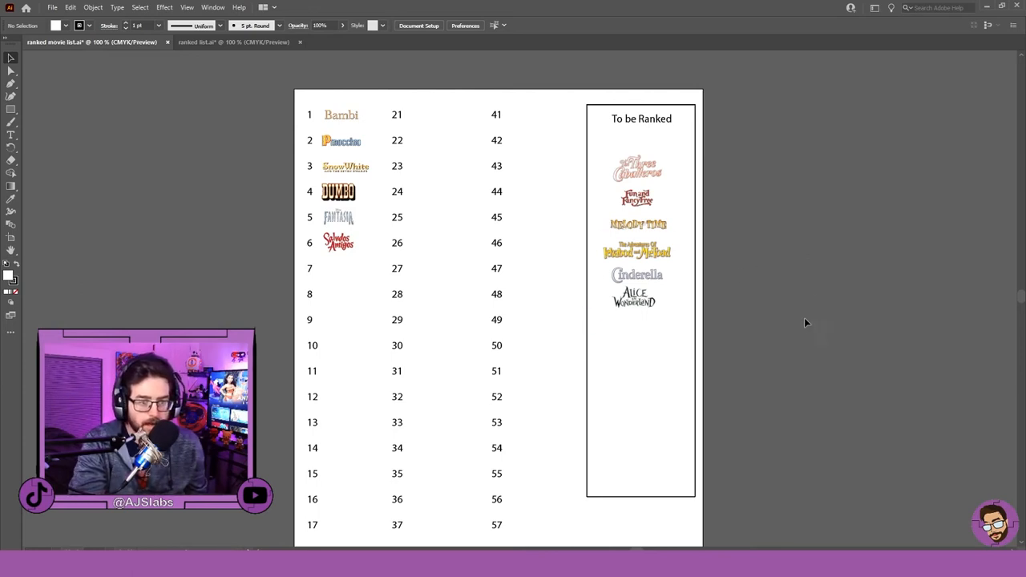
{"action": "mouse_move", "coordinate": [769, 340]}
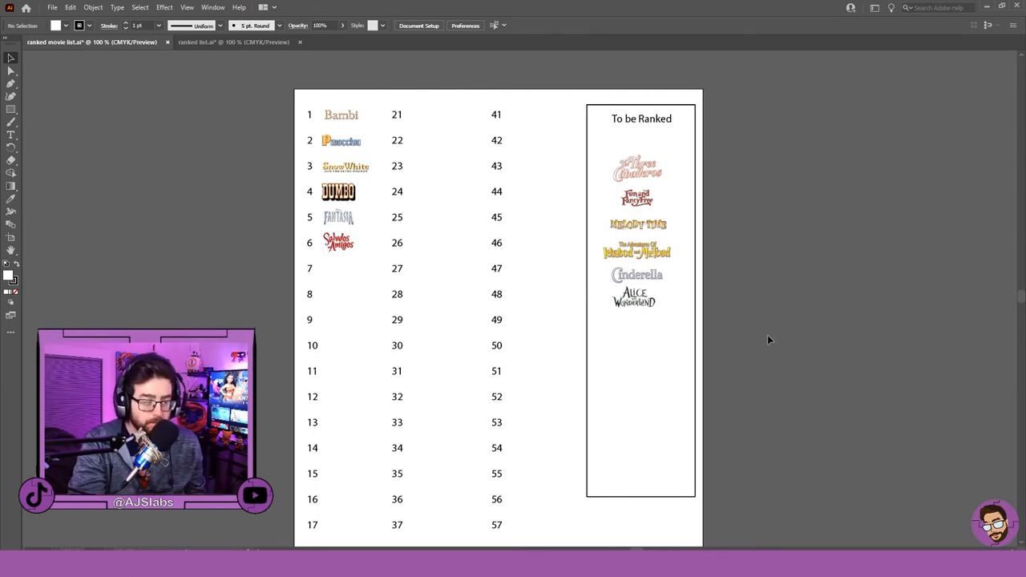
{"action": "mouse_move", "coordinate": [613, 432]}
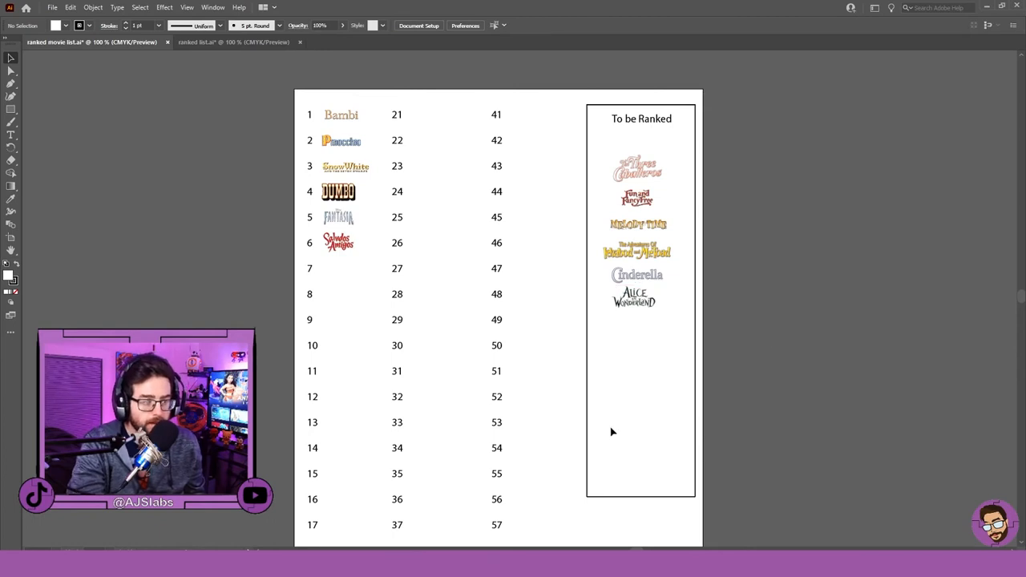
{"action": "mouse_move", "coordinate": [562, 389]}
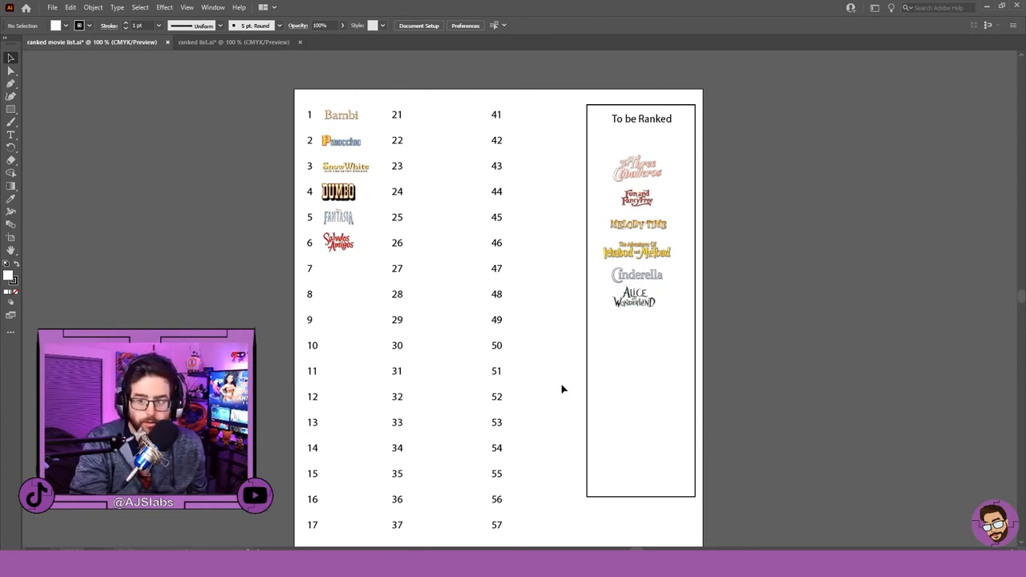
{"action": "mouse_move", "coordinate": [534, 403]}
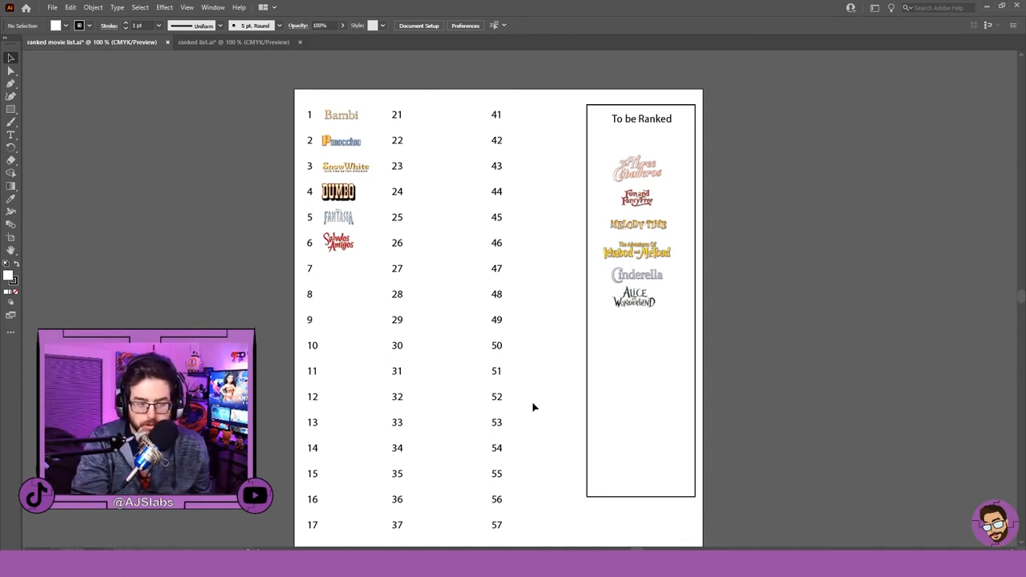
{"action": "left_click", "coordinate": [338, 217]}
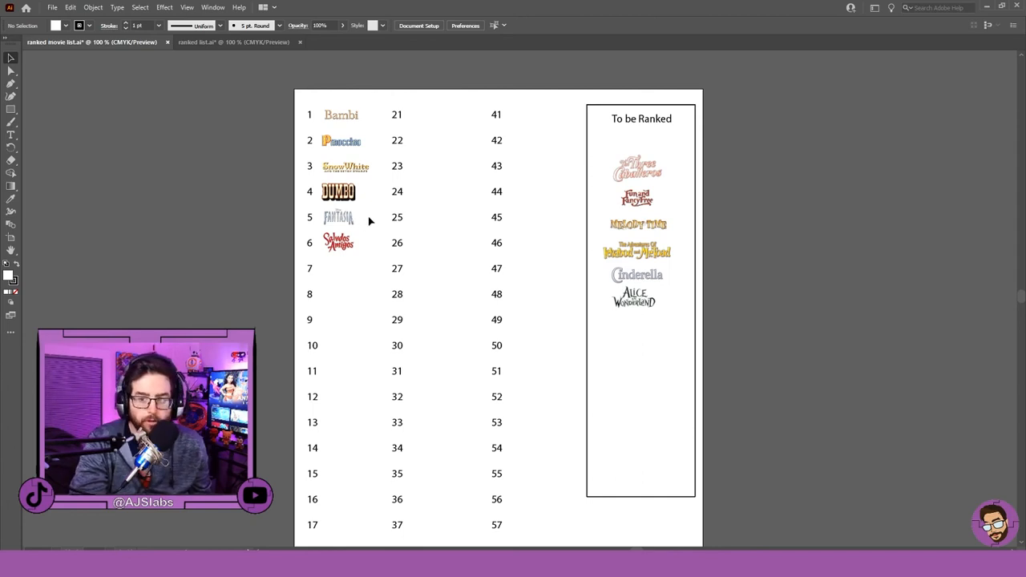
{"action": "mouse_move", "coordinate": [102, 131]}
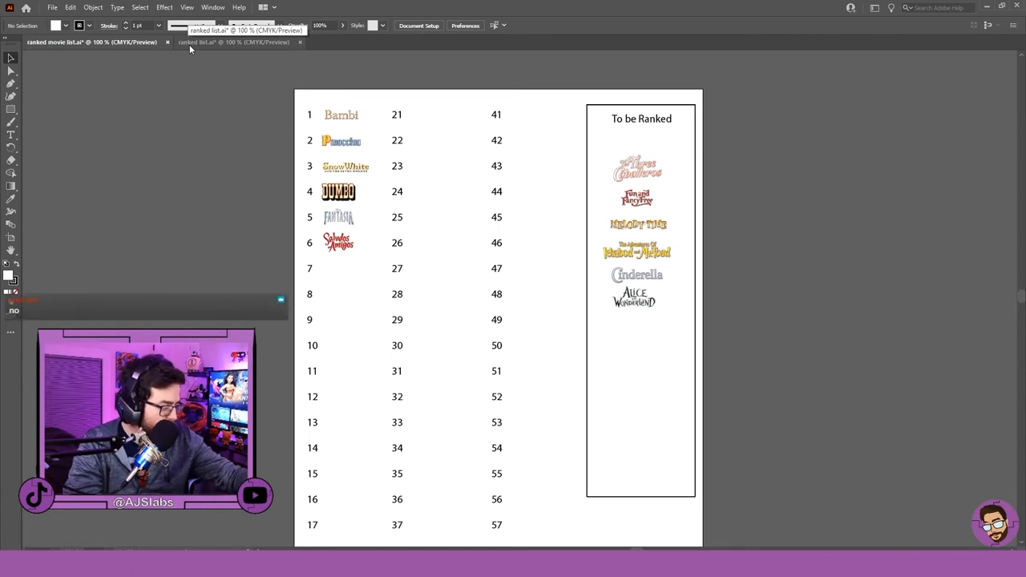
- Switch to the ranked list.ai emoji ranking document and click on the artboard
{"action": "left_click", "coordinate": [233, 42]}
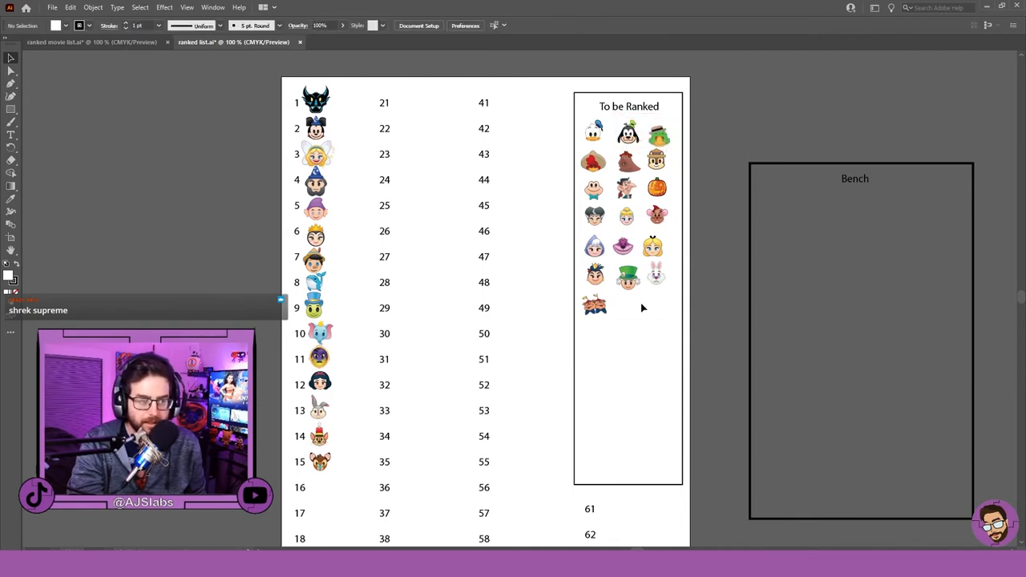
{"action": "mouse_move", "coordinate": [713, 186]}
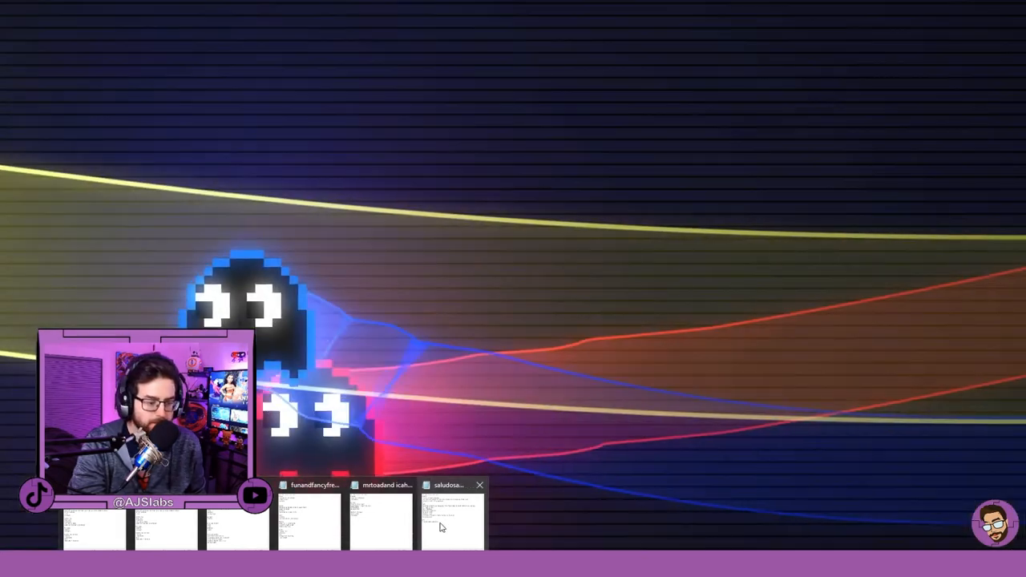
{"action": "left_click", "coordinate": [449, 517]}
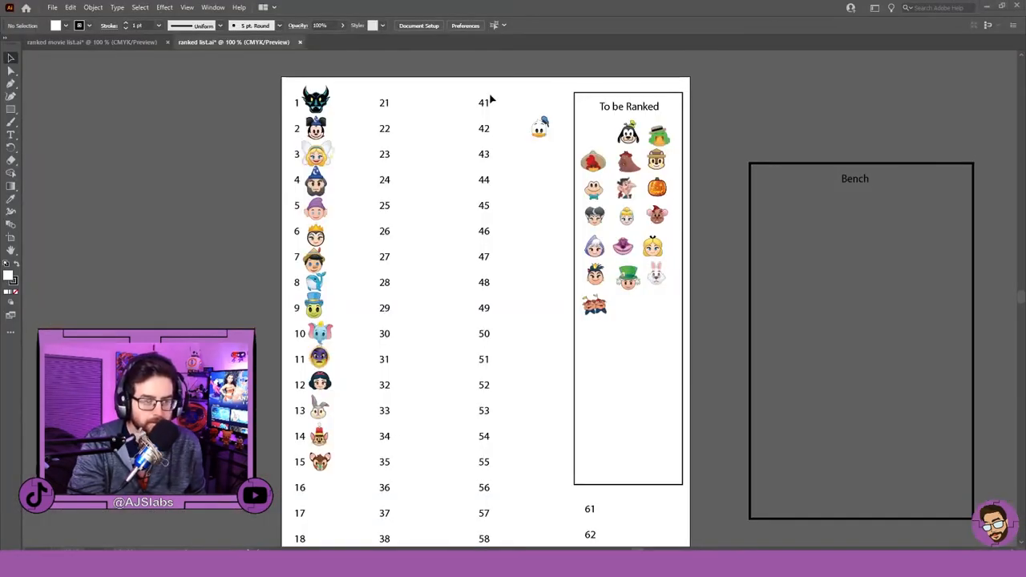
{"action": "mouse_move", "coordinate": [269, 60]}
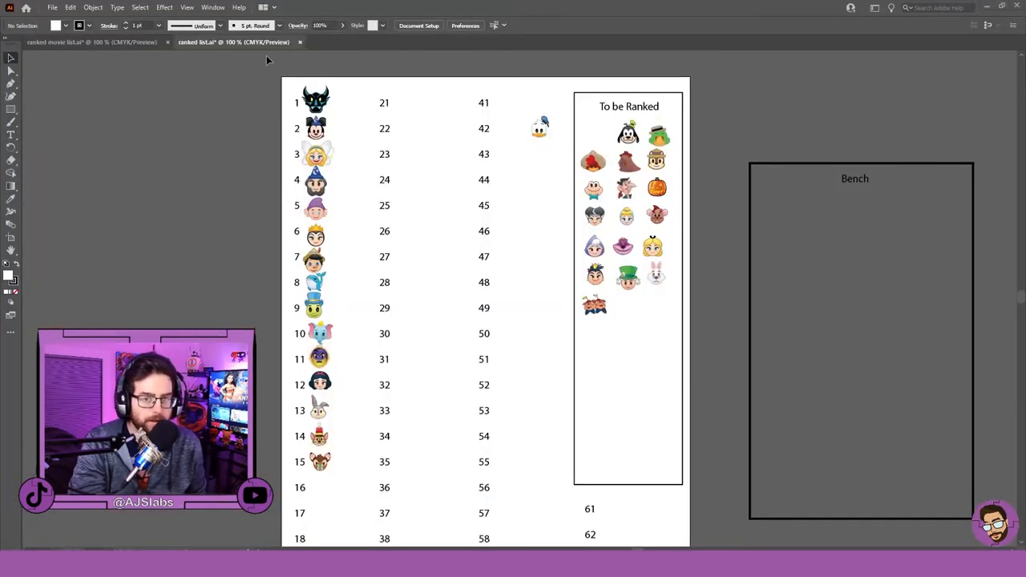
- Switch back to the ranking document and select the Donald Duck icon
{"action": "left_click", "coordinate": [91, 42]}
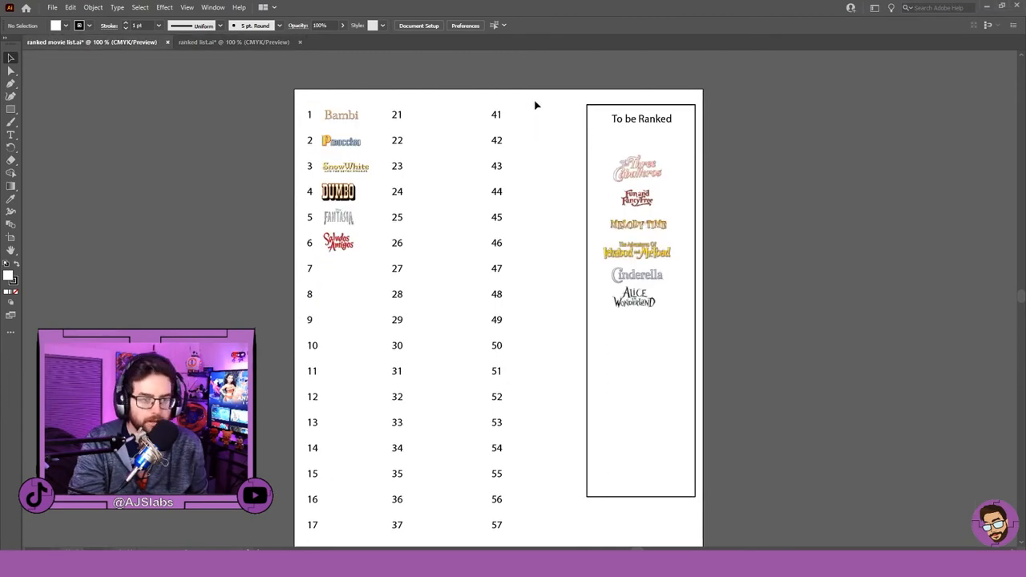
{"action": "mouse_move", "coordinate": [683, 137]}
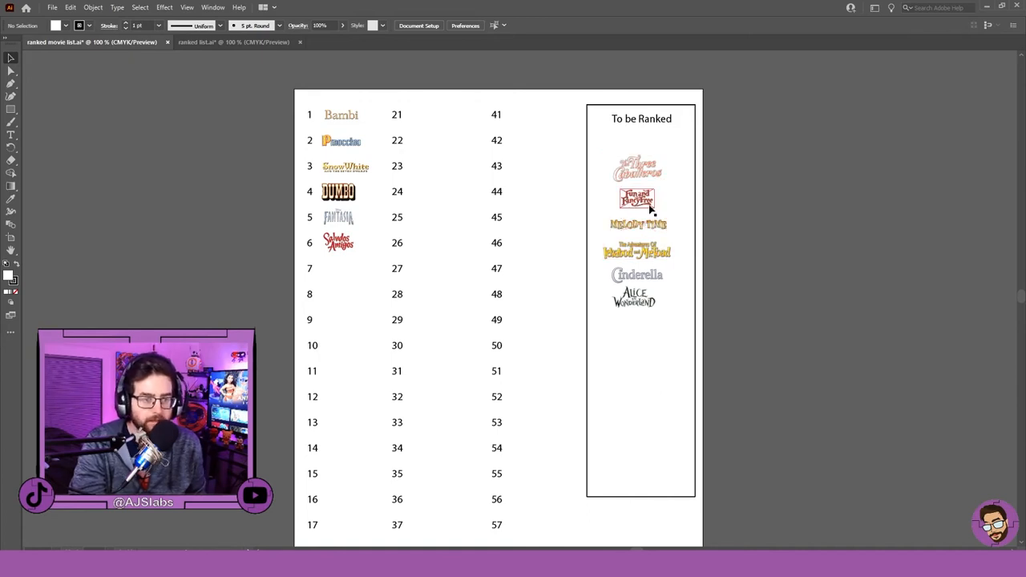
{"action": "left_click", "coordinate": [233, 41]}
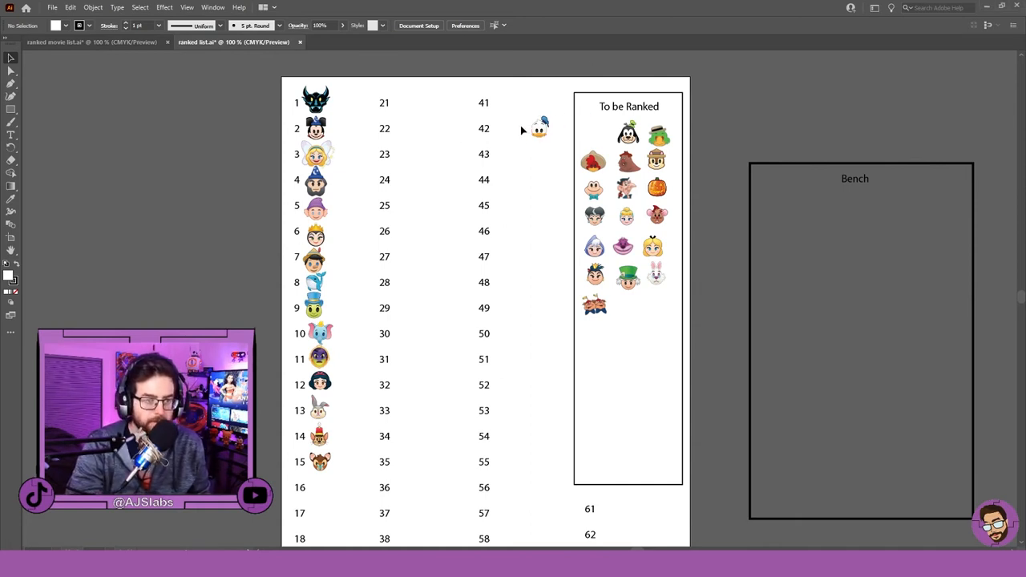
{"action": "left_click", "coordinate": [433, 128]}
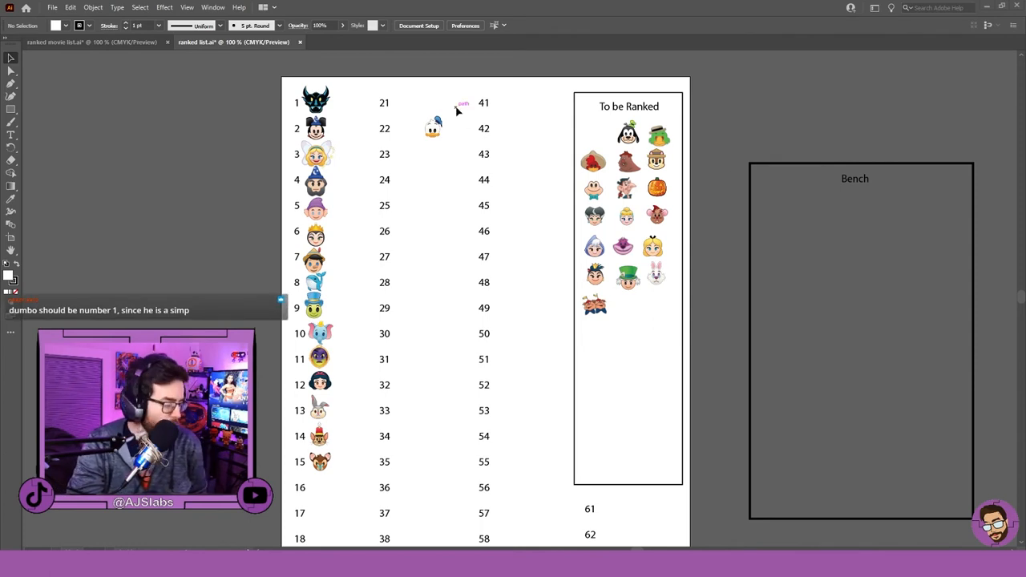
{"action": "left_click", "coordinate": [435, 128]}
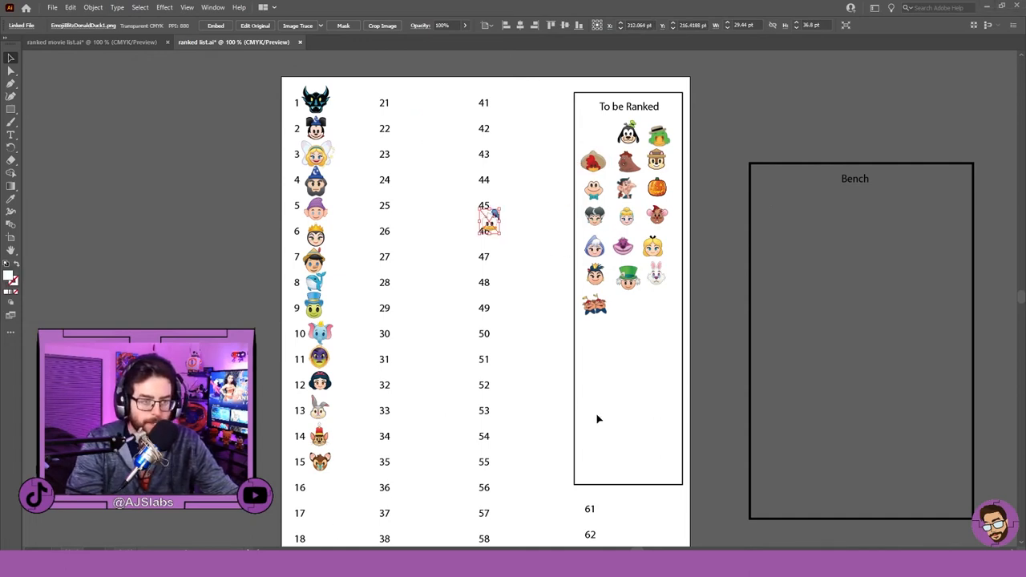
- Drag Donald Duck across the artboard, dropping it right beside the slot 5 icon
{"action": "left_click_drag", "start_coordinate": [489, 218], "coordinate": [565, 240]}
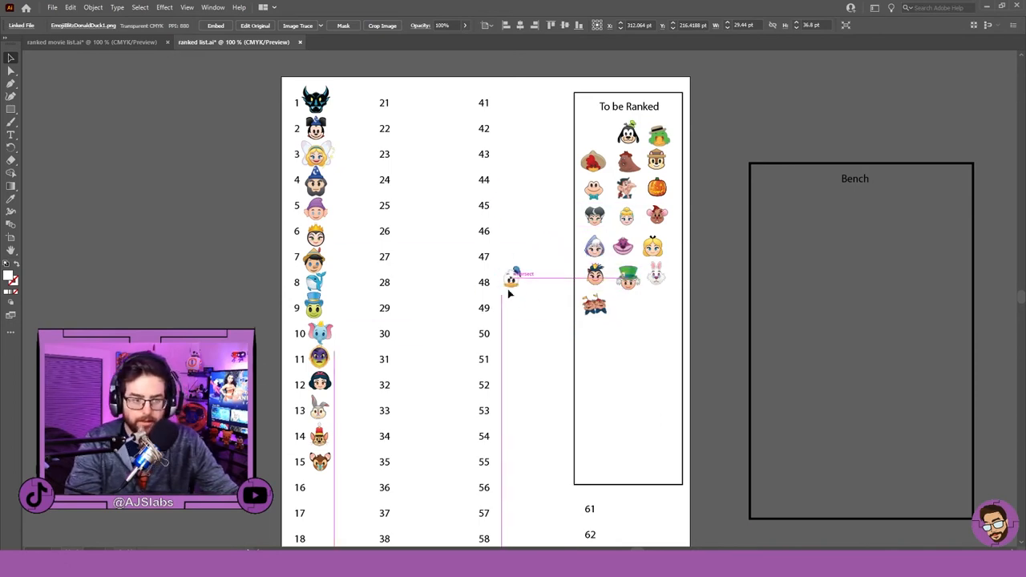
{"action": "left_click_drag", "start_coordinate": [512, 279], "coordinate": [417, 303]}
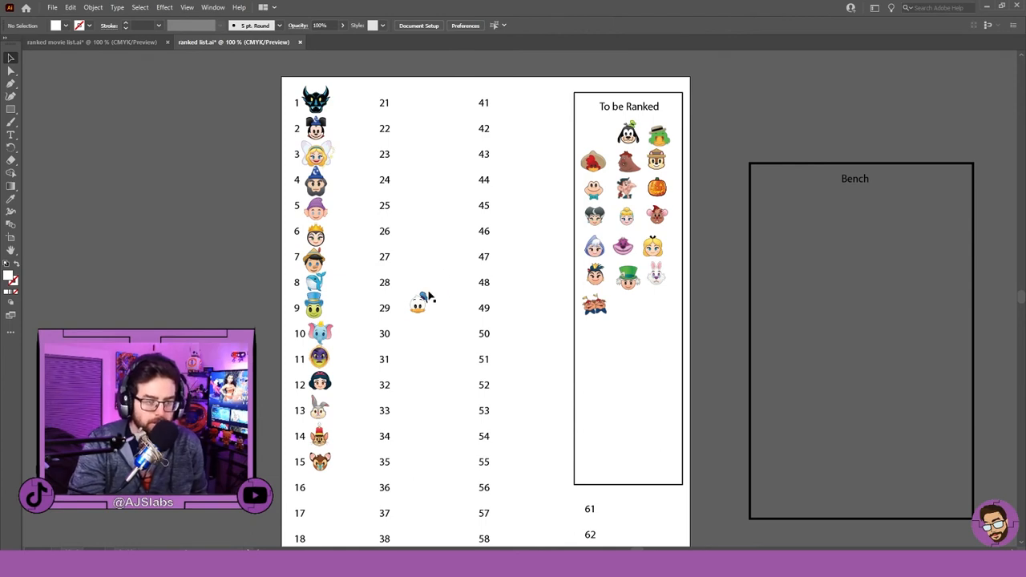
{"action": "left_click", "coordinate": [432, 272]}
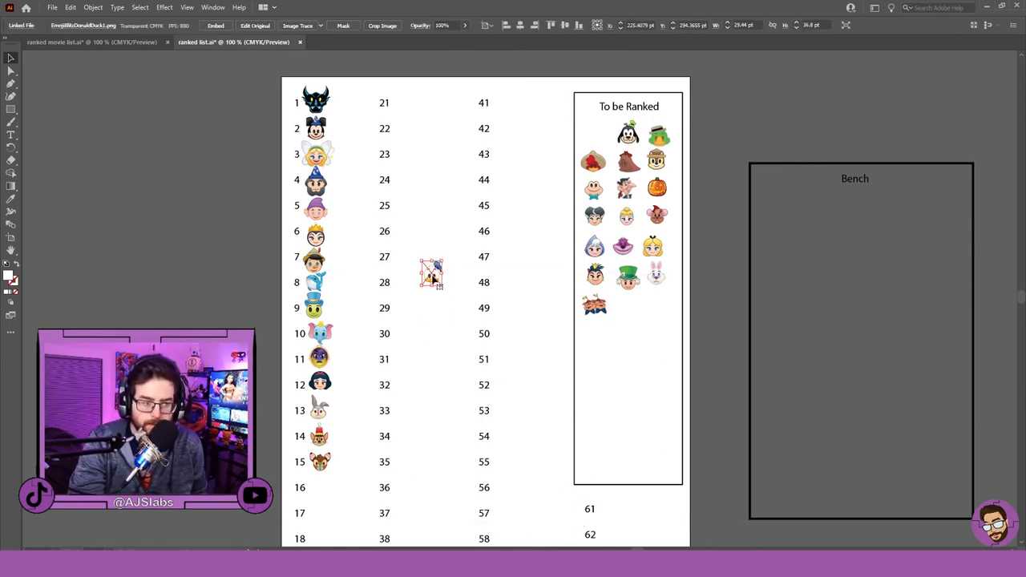
{"action": "left_click_drag", "start_coordinate": [432, 273], "coordinate": [425, 195]}
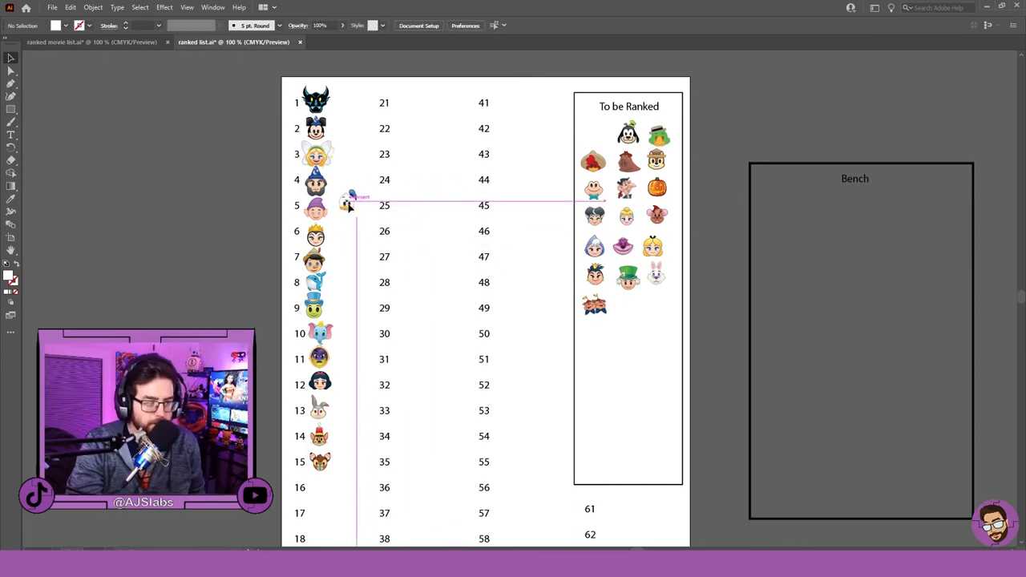
{"action": "left_click_drag", "start_coordinate": [353, 204], "coordinate": [349, 201]}
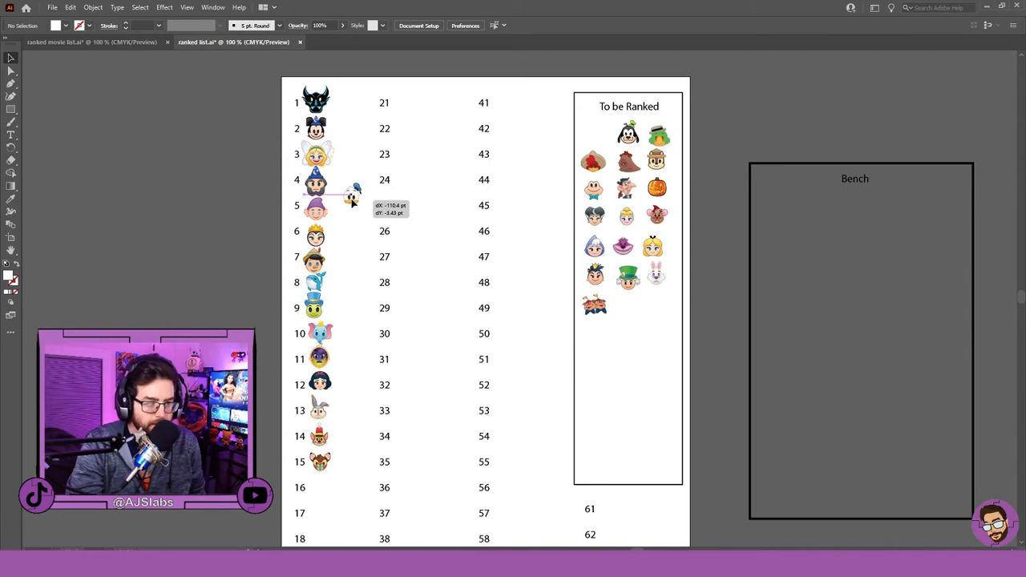
- Select Donald Duck and the icon beside slot 5 to seat Donald in slot 5
{"action": "left_click", "coordinate": [355, 201]}
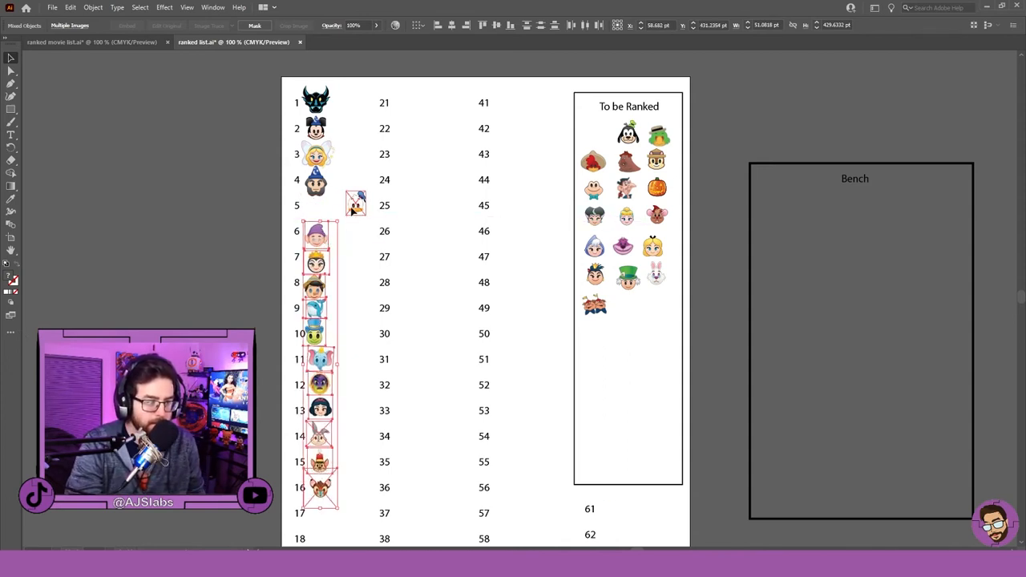
{"action": "left_click", "coordinate": [357, 210]}
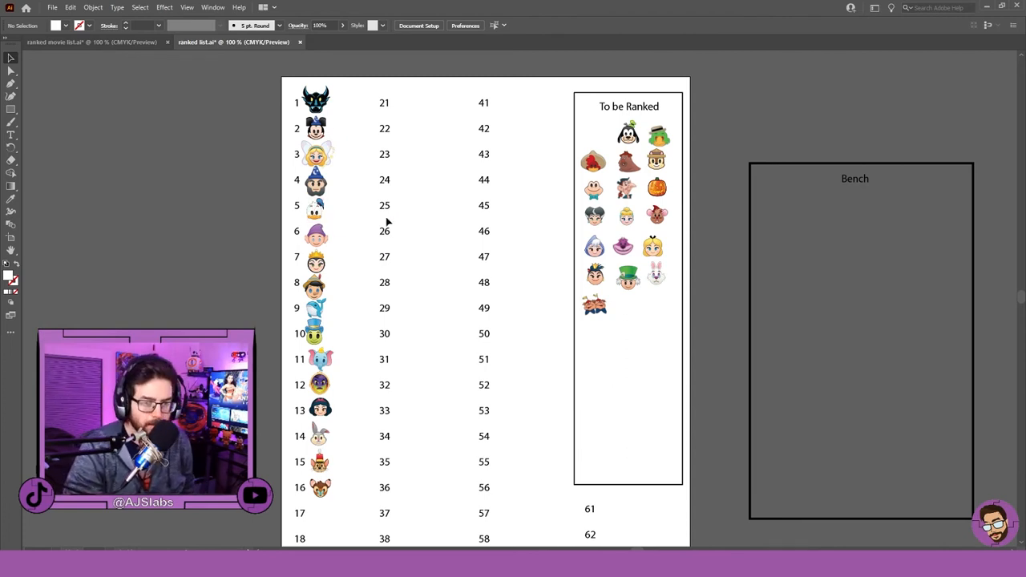
- Pull Goofy out of To be Ranked into slot 6, then deselect
{"action": "left_click", "coordinate": [628, 133]}
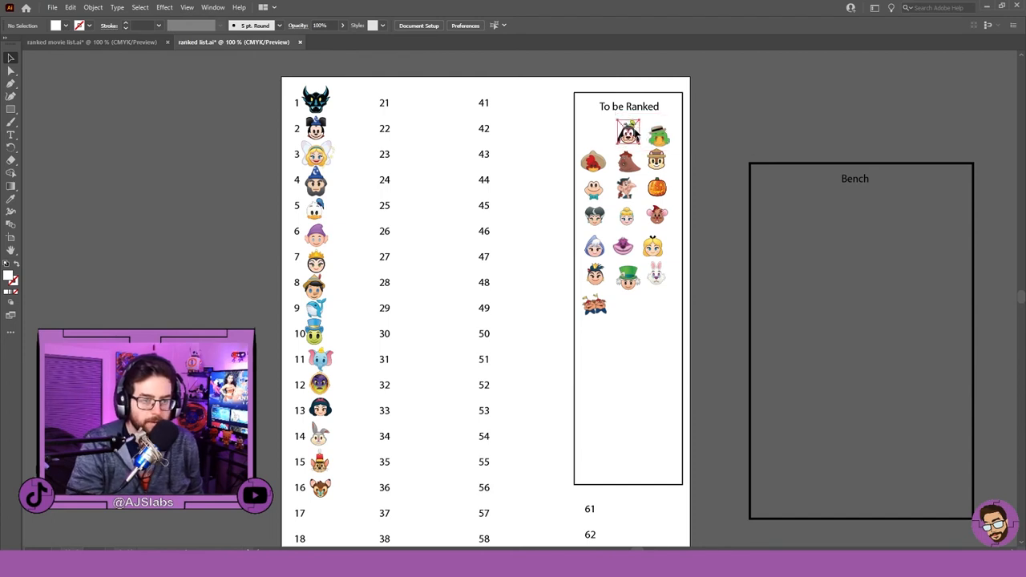
{"action": "left_click_drag", "start_coordinate": [629, 132], "coordinate": [439, 233]}
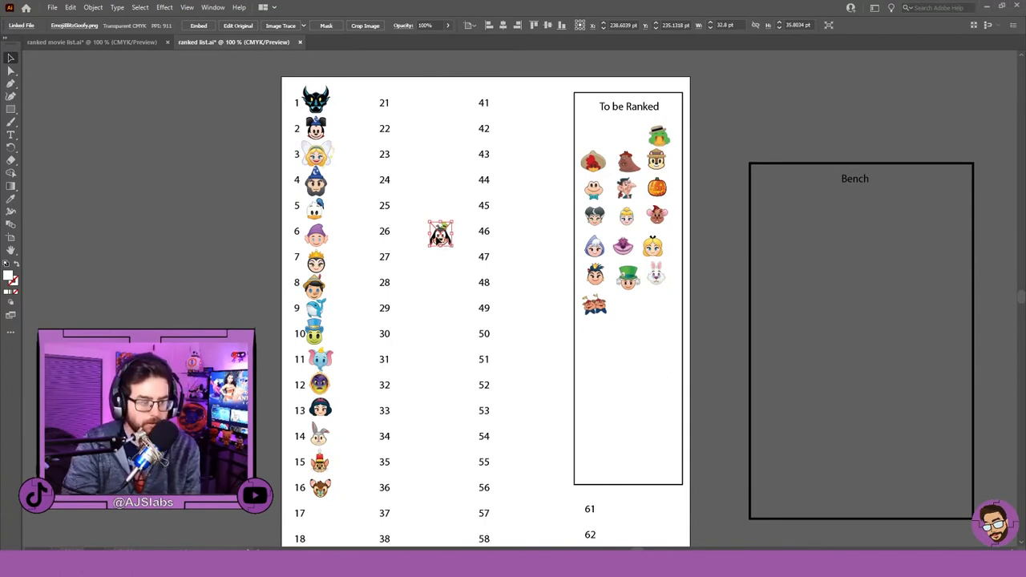
{"action": "left_click_drag", "start_coordinate": [440, 232], "coordinate": [347, 215]}
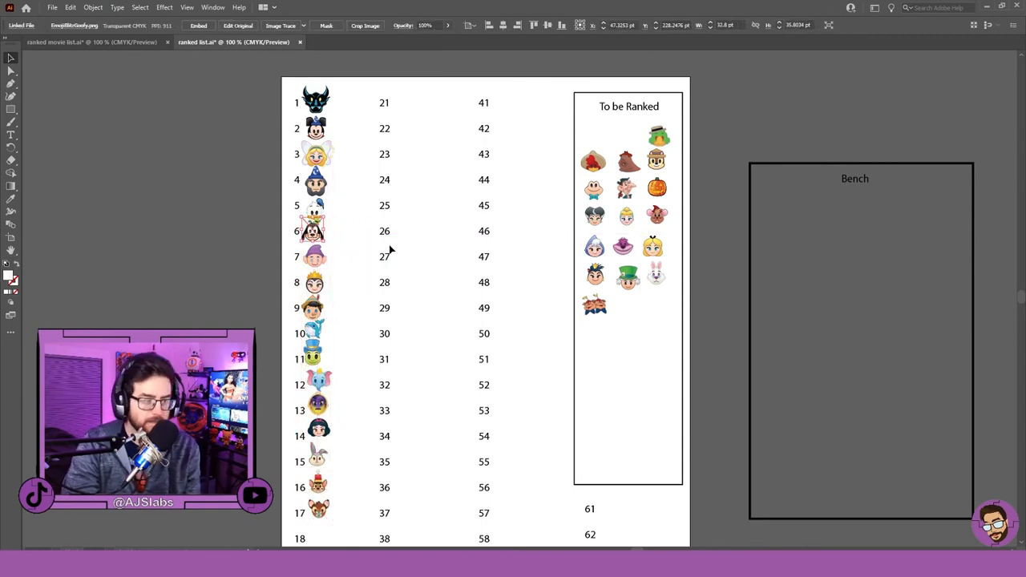
{"action": "left_click", "coordinate": [313, 233]}
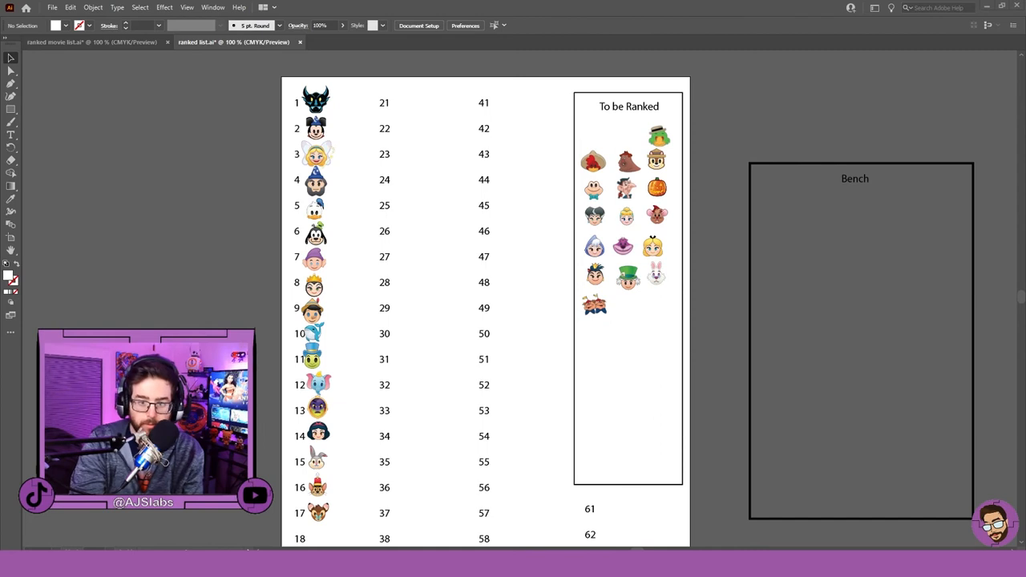
{"action": "mouse_move", "coordinate": [462, 267]}
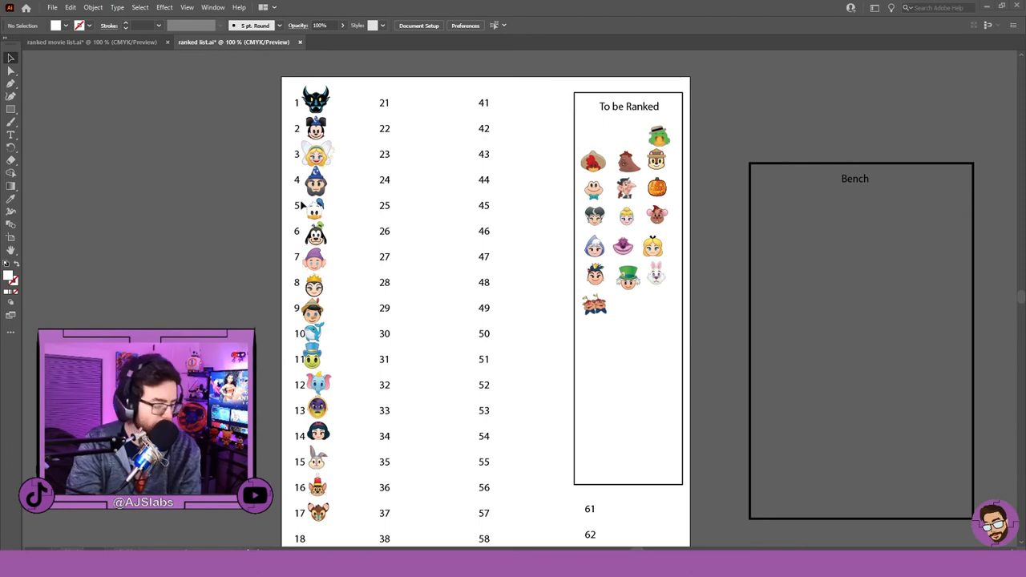
{"action": "mouse_move", "coordinate": [686, 386]}
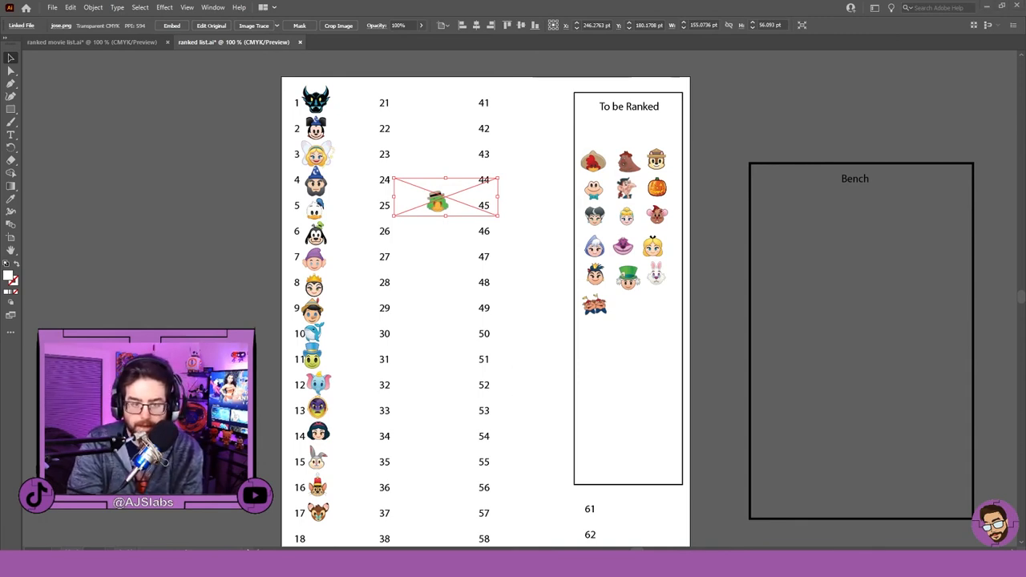
- Drag the green parrot down the list, trying slot 16 then beside slot 14
{"action": "scroll", "scroll_direction": "down", "scroll_amount": 3}
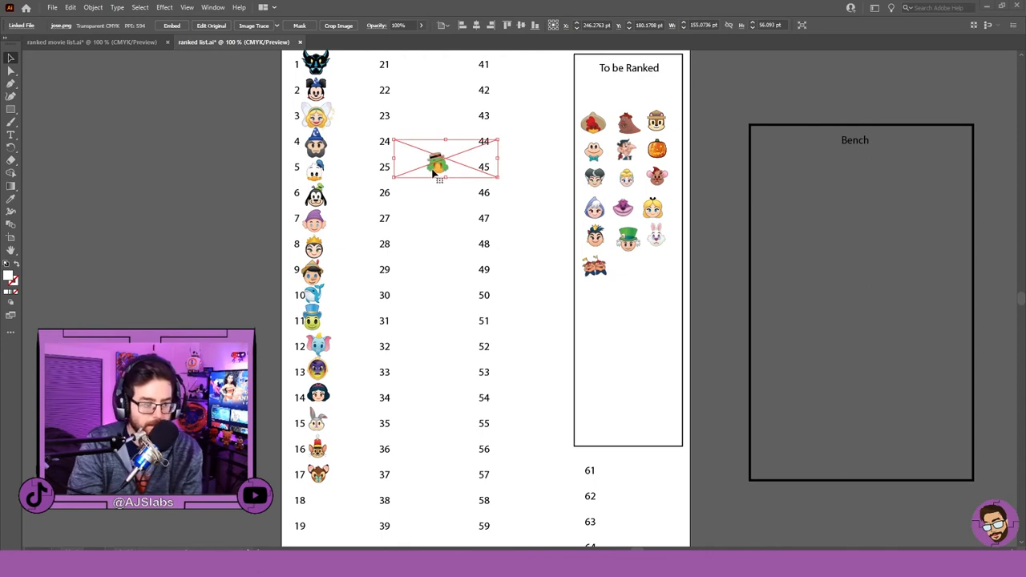
{"action": "mouse_move", "coordinate": [443, 263]}
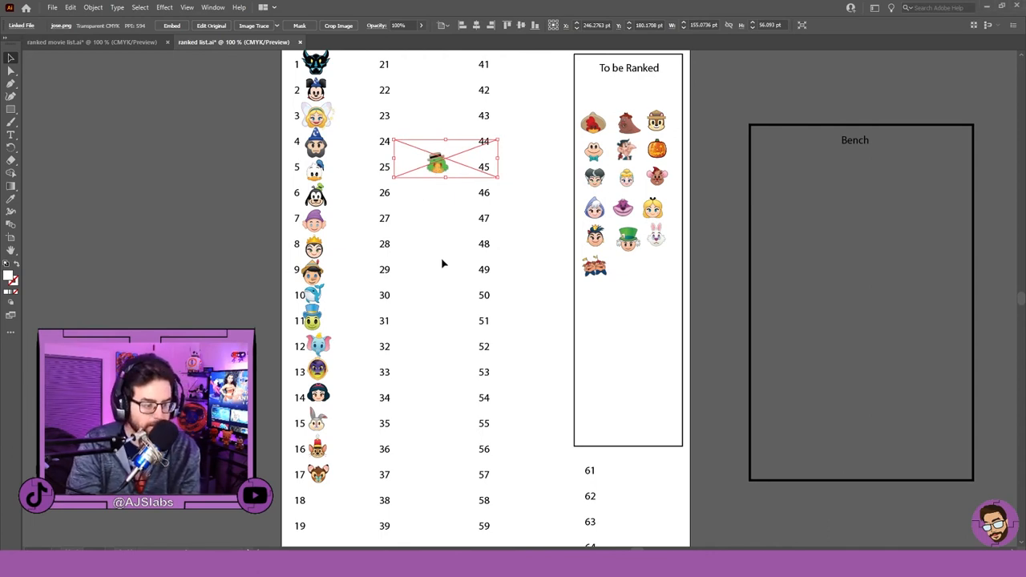
{"action": "left_click_drag", "start_coordinate": [445, 160], "coordinate": [437, 369]}
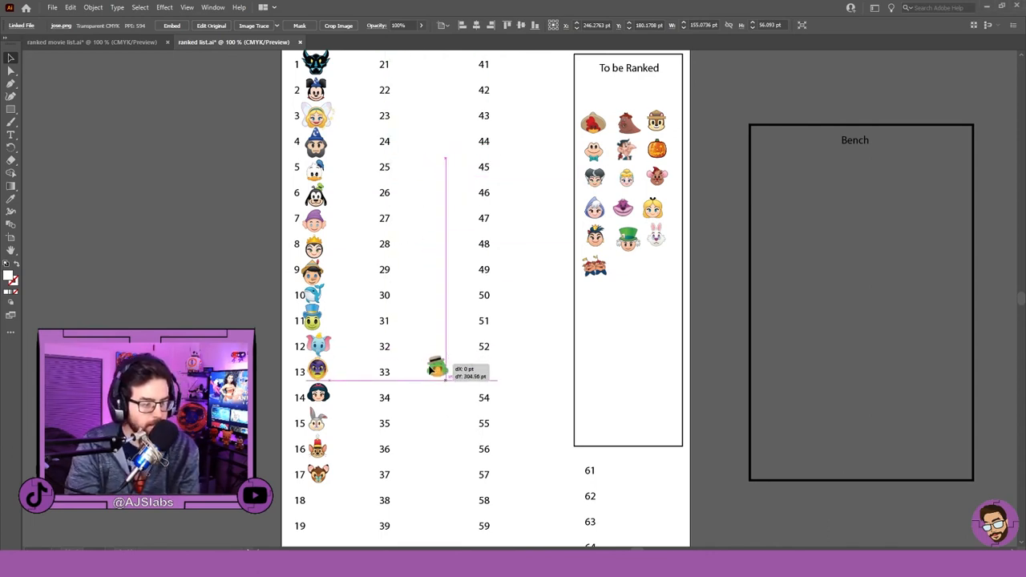
{"action": "left_click_drag", "start_coordinate": [437, 368], "coordinate": [365, 461]}
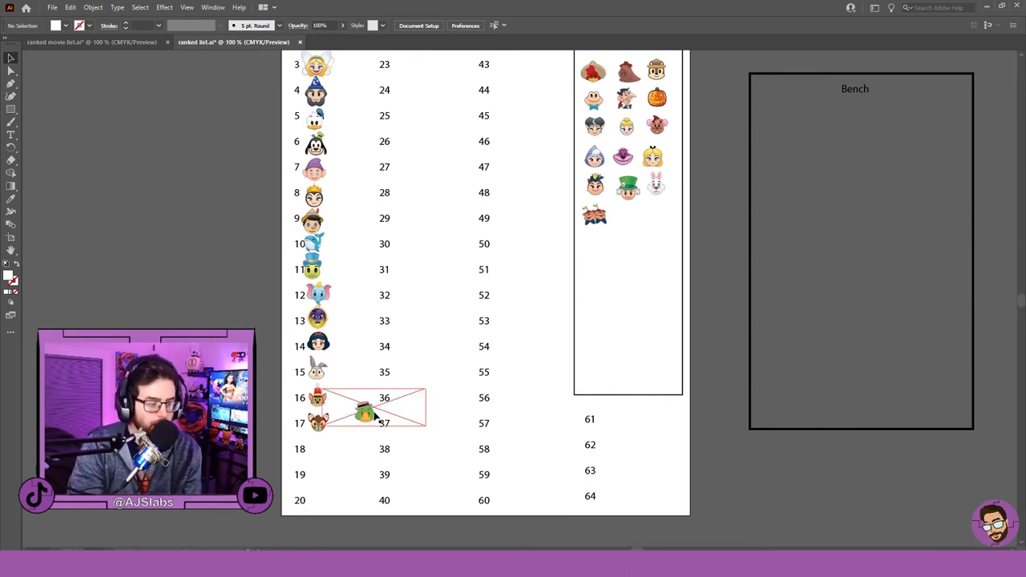
{"action": "left_click_drag", "start_coordinate": [365, 410], "coordinate": [347, 357]}
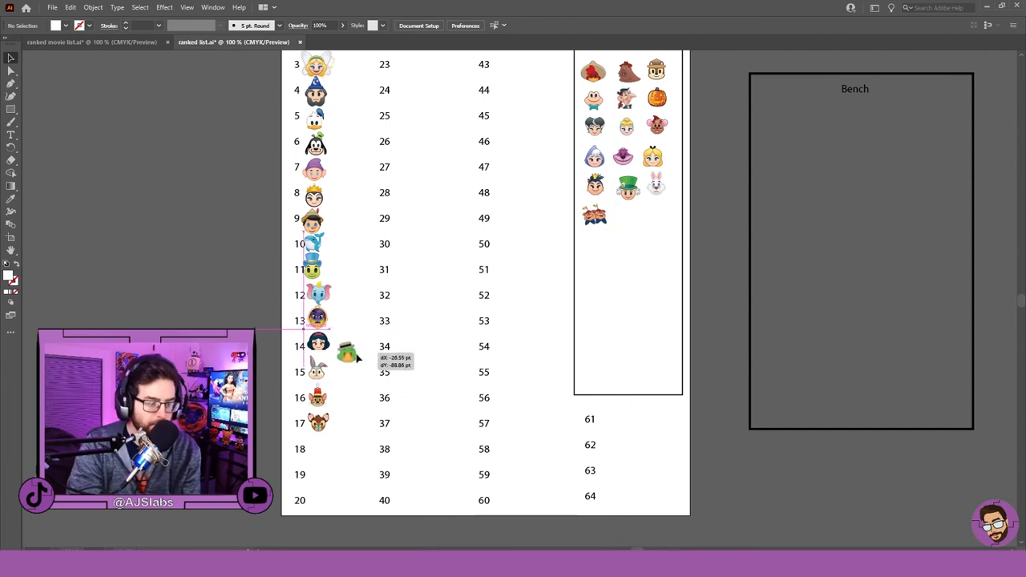
{"action": "left_click", "coordinate": [347, 353]}
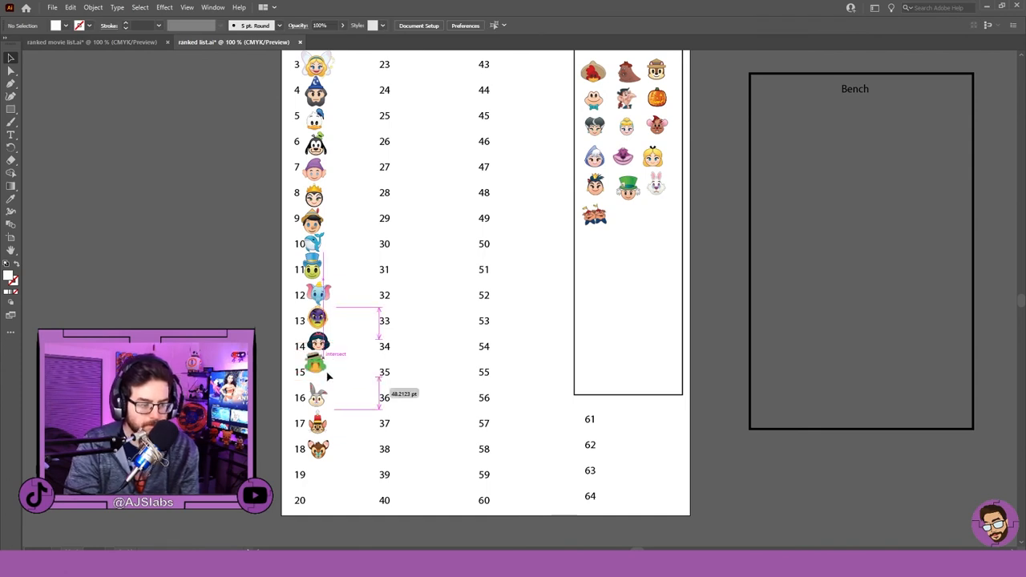
- Select José Carioca in slot 15 and scroll back up the list
{"action": "left_click", "coordinate": [317, 371]}
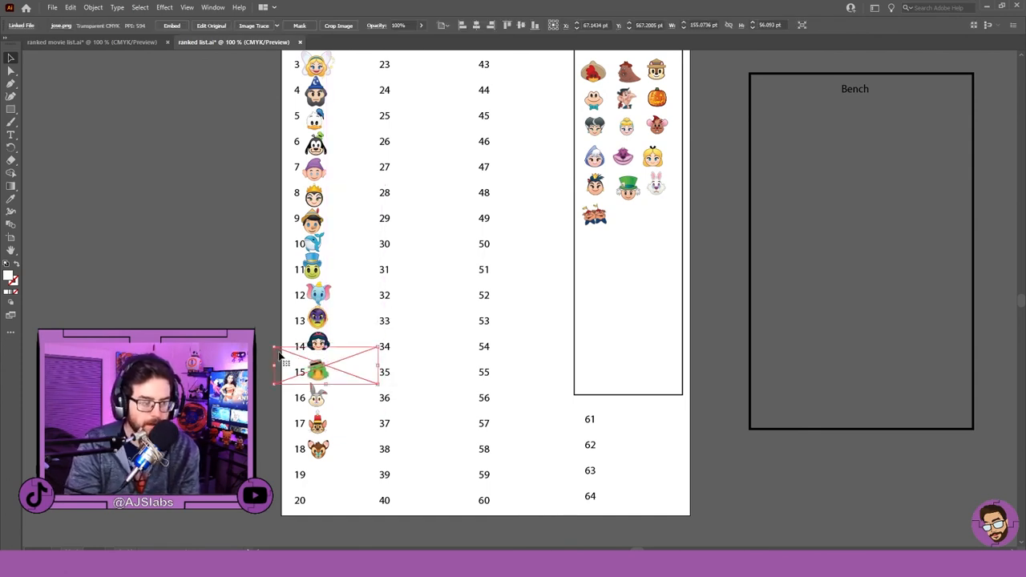
{"action": "mouse_move", "coordinate": [289, 356]}
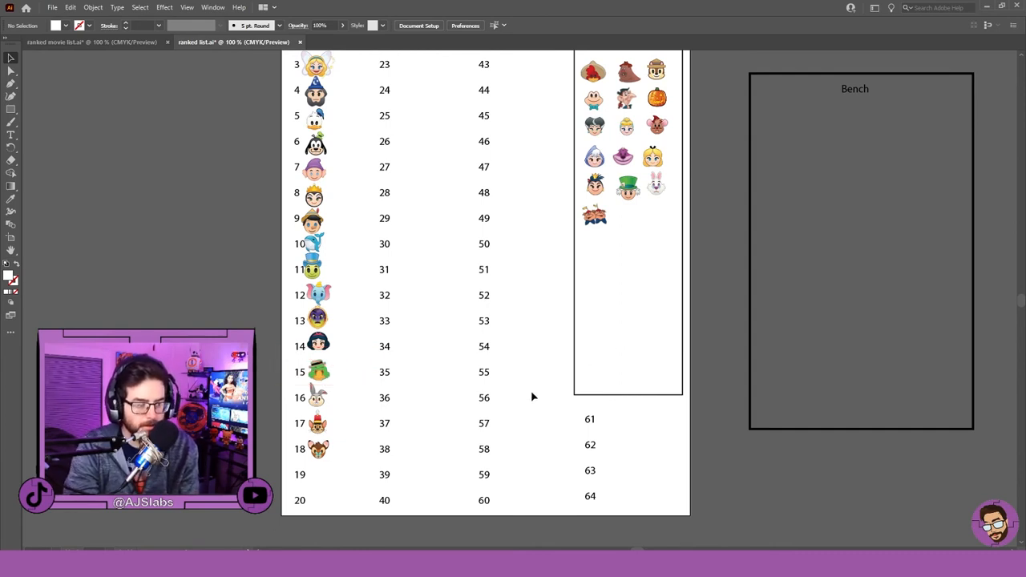
{"action": "mouse_move", "coordinate": [475, 425]}
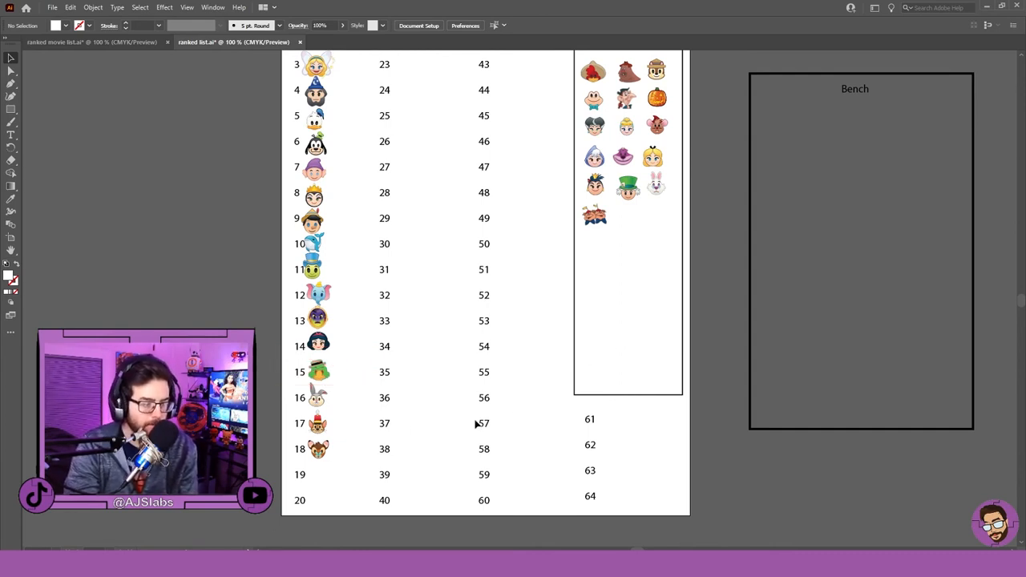
{"action": "left_click", "coordinate": [317, 371]}
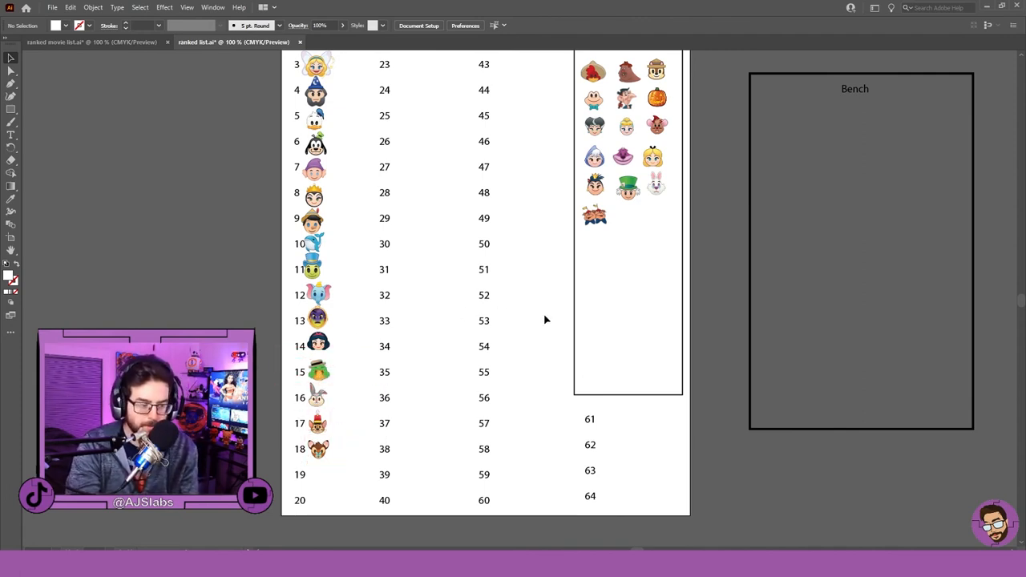
{"action": "scroll", "scroll_direction": "up", "scroll_amount": 3}
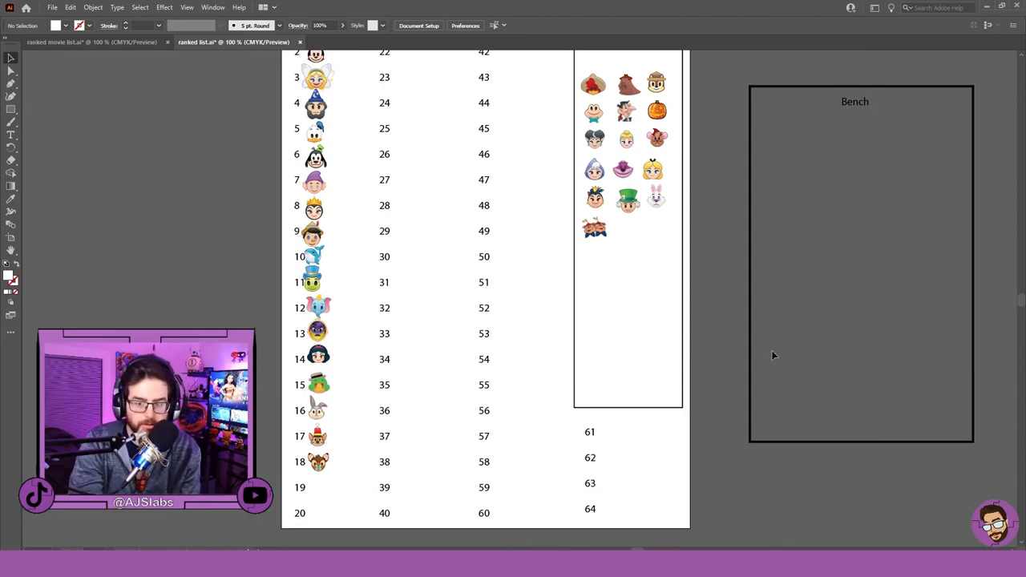
{"action": "left_click", "coordinate": [316, 385]}
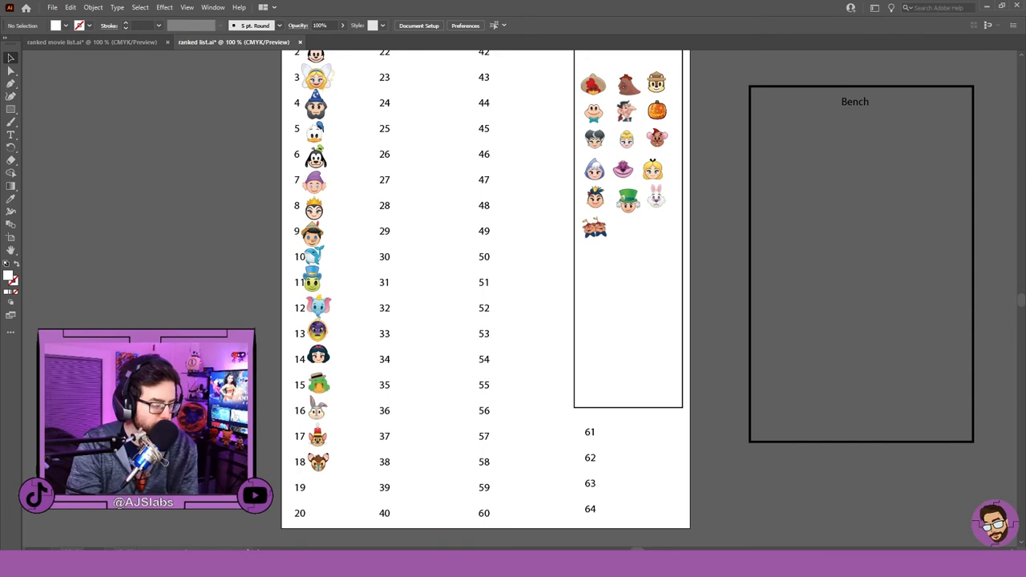
{"action": "scroll", "scroll_direction": "up", "scroll_amount": 3}
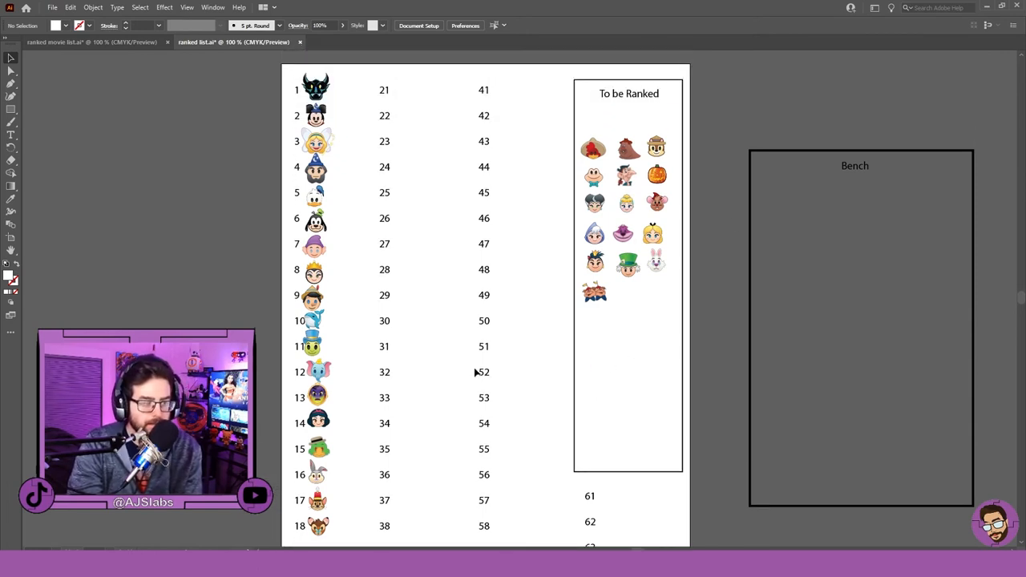
{"action": "scroll", "scroll_direction": "up", "scroll_amount": 3}
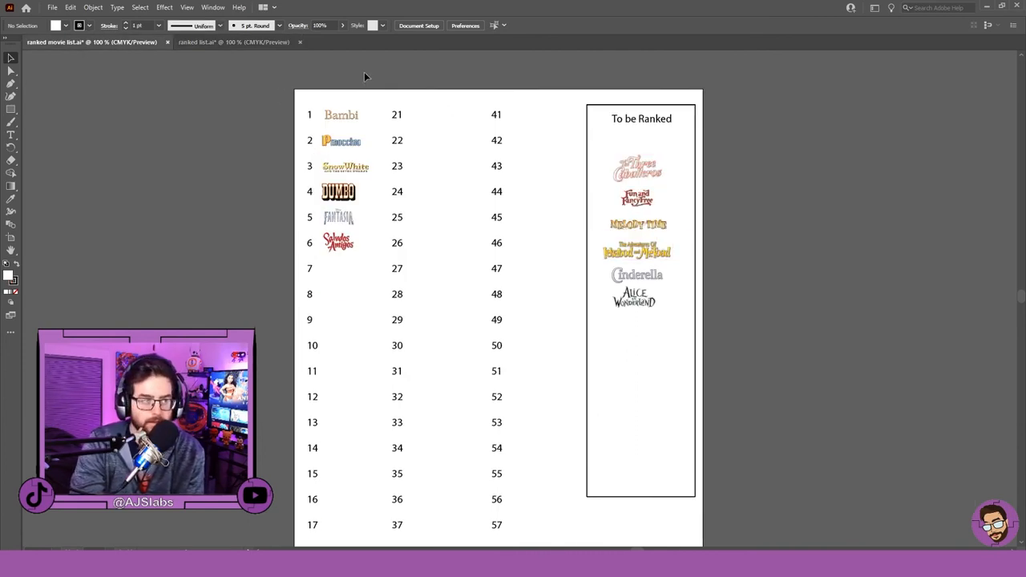
{"action": "left_click", "coordinate": [234, 42]}
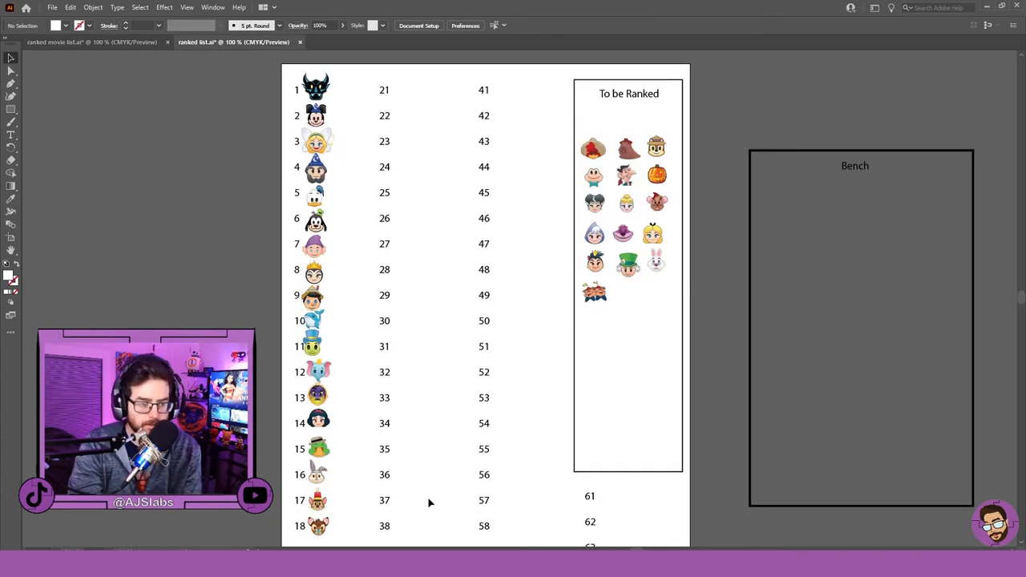
{"action": "mouse_move", "coordinate": [504, 318]}
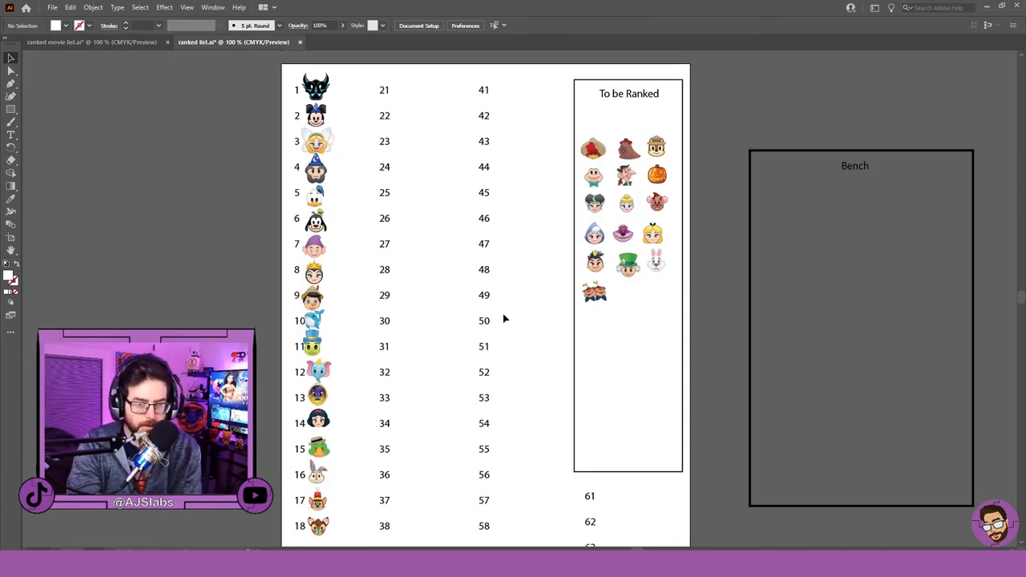
{"action": "mouse_move", "coordinate": [358, 385]}
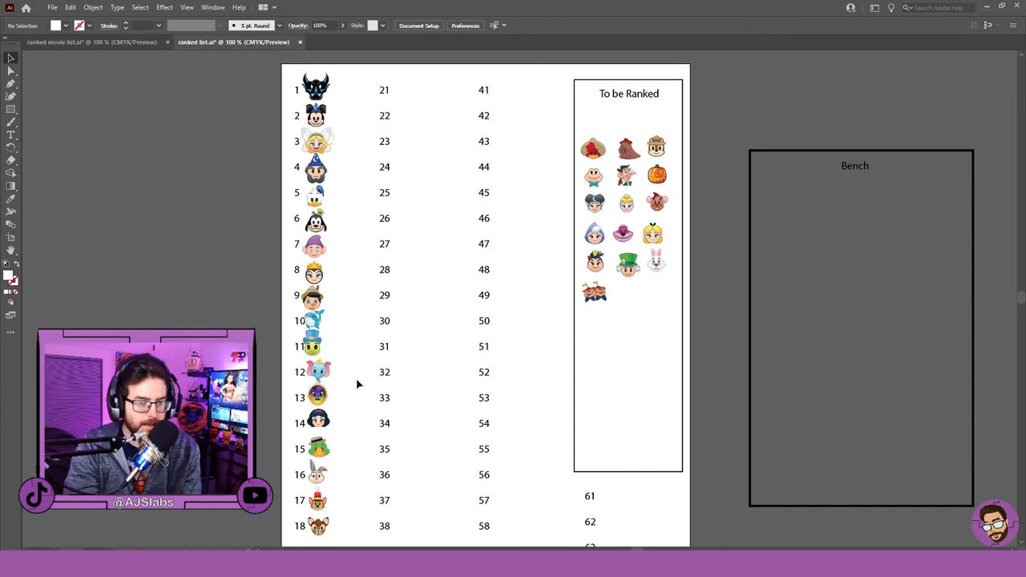
{"action": "mouse_move", "coordinate": [345, 224]}
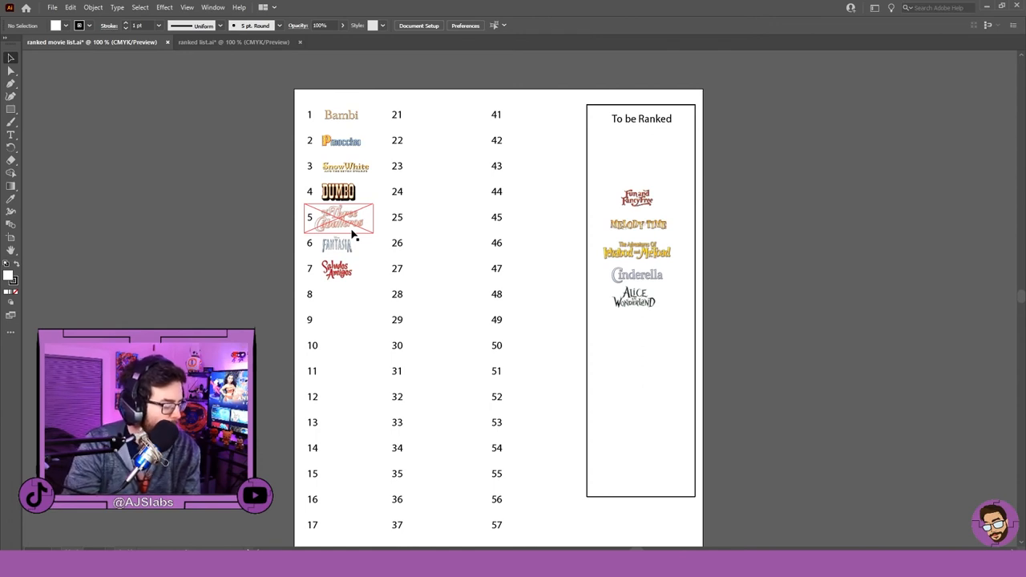
{"action": "mouse_move", "coordinate": [351, 218]}
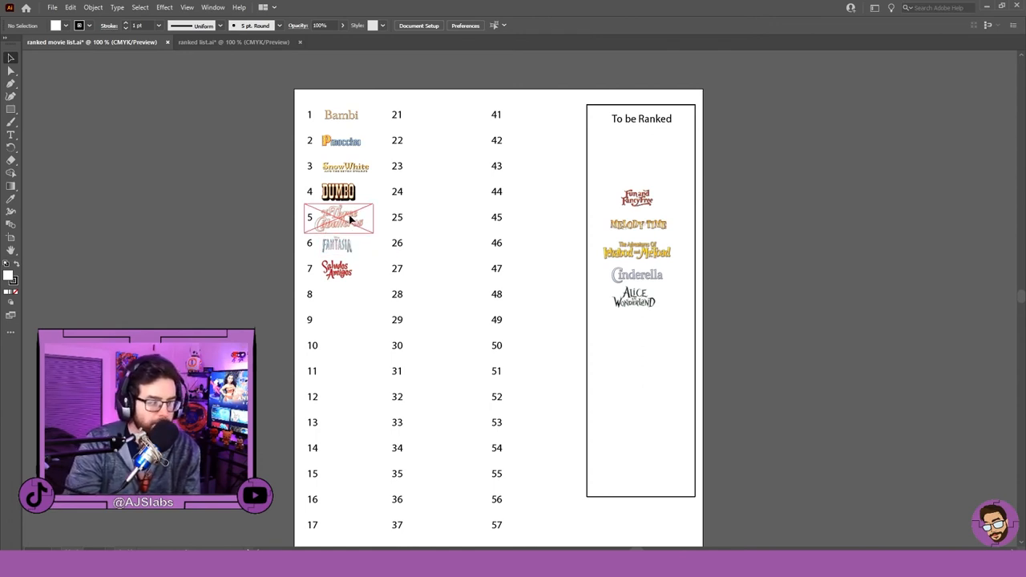
{"action": "left_click", "coordinate": [337, 271]}
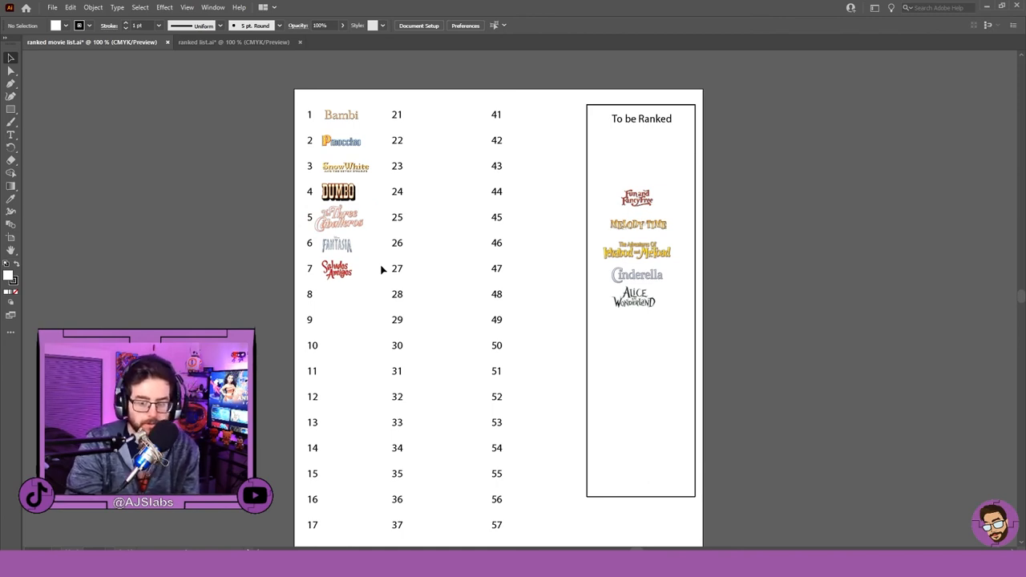
{"action": "left_click", "coordinate": [338, 217]}
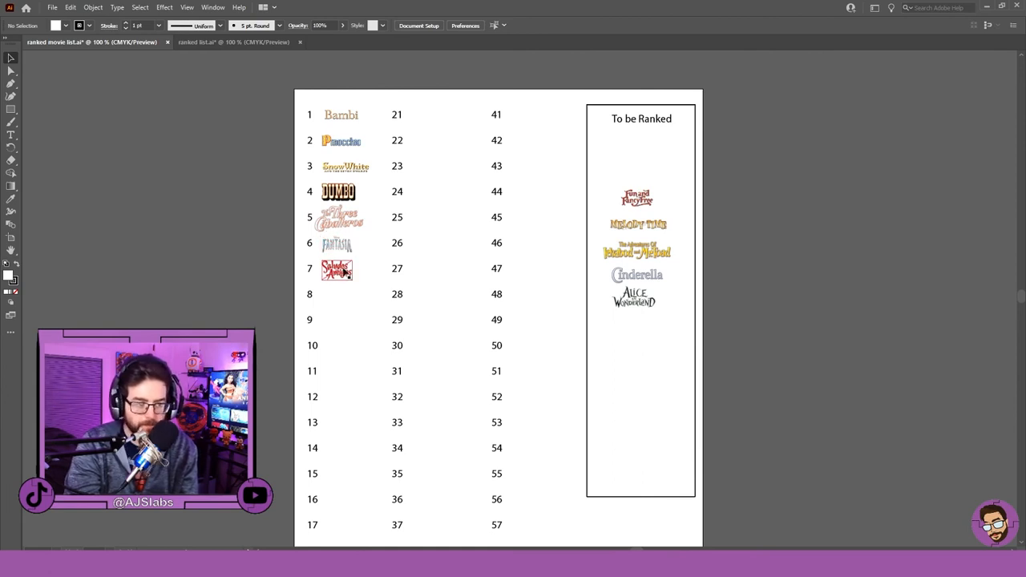
{"action": "mouse_move", "coordinate": [345, 280]}
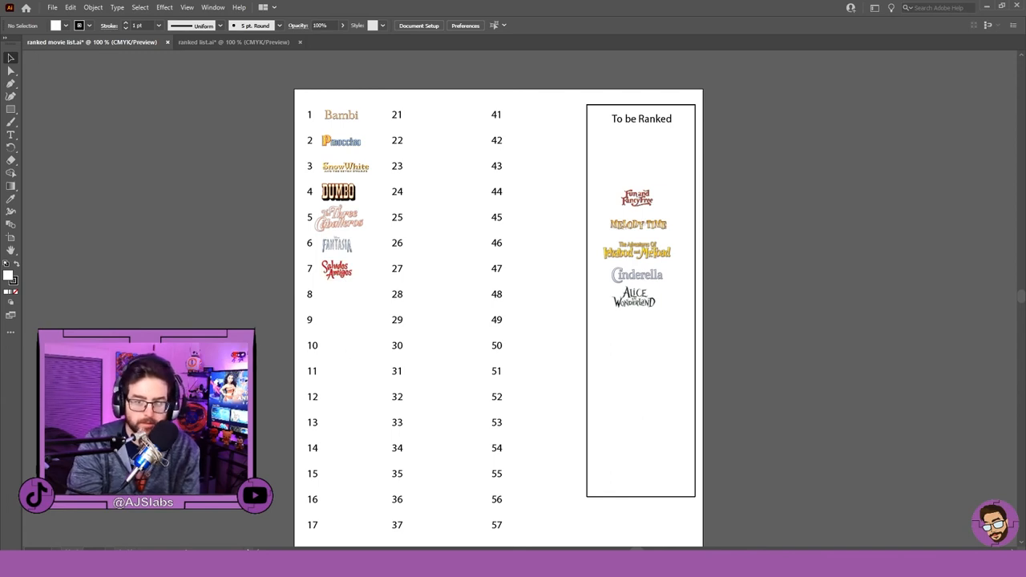
- Return to ranked list.ai and select the Panchito emoji beside slot 23
{"action": "left_click", "coordinate": [233, 41]}
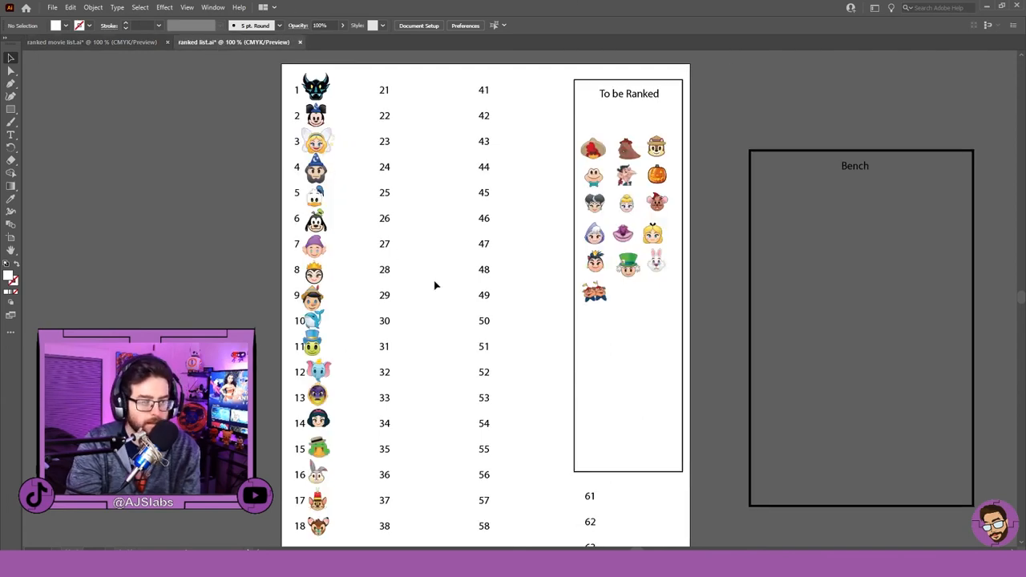
{"action": "mouse_move", "coordinate": [537, 142]}
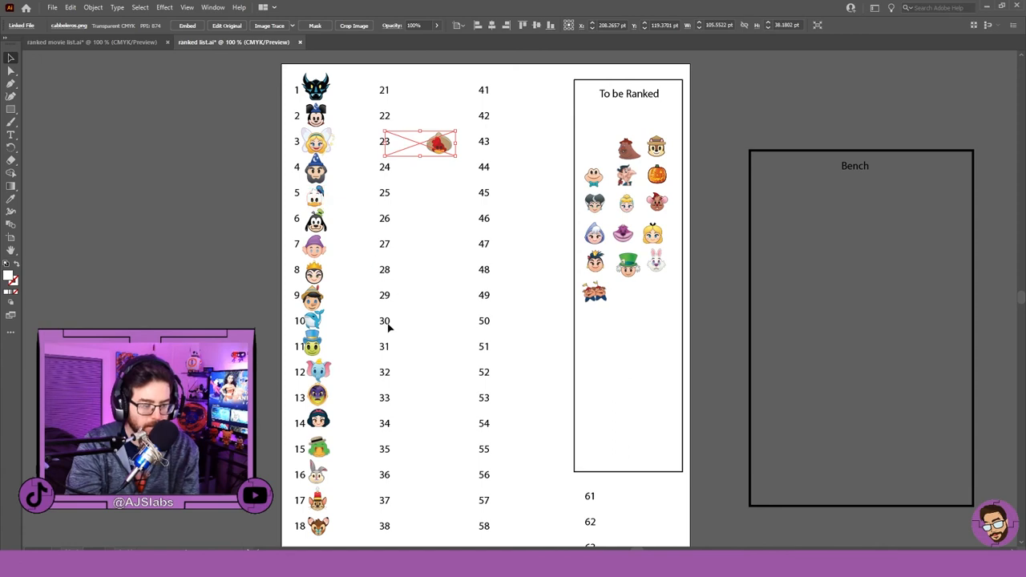
{"action": "left_click", "coordinate": [317, 441]}
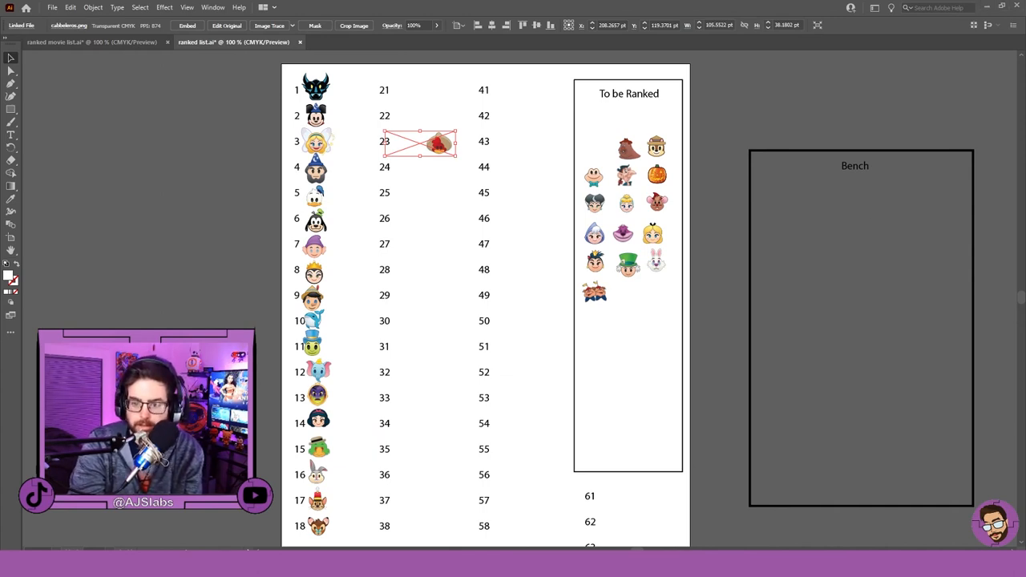
{"action": "mouse_move", "coordinate": [460, 175]}
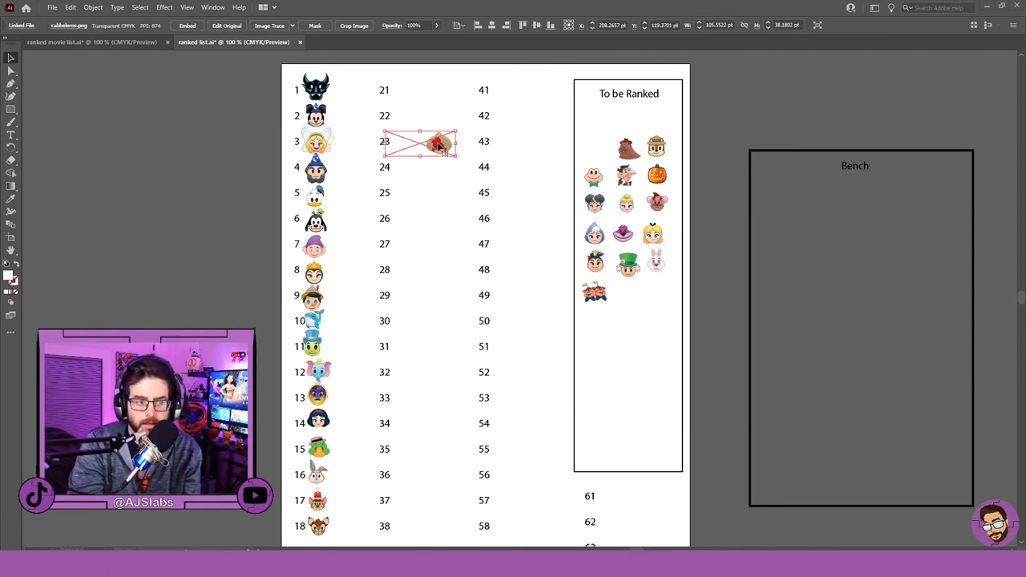
- Drag Panchito down from slot 23, trying positions near slots 29 and 33
{"action": "left_click_drag", "start_coordinate": [437, 142], "coordinate": [431, 285]}
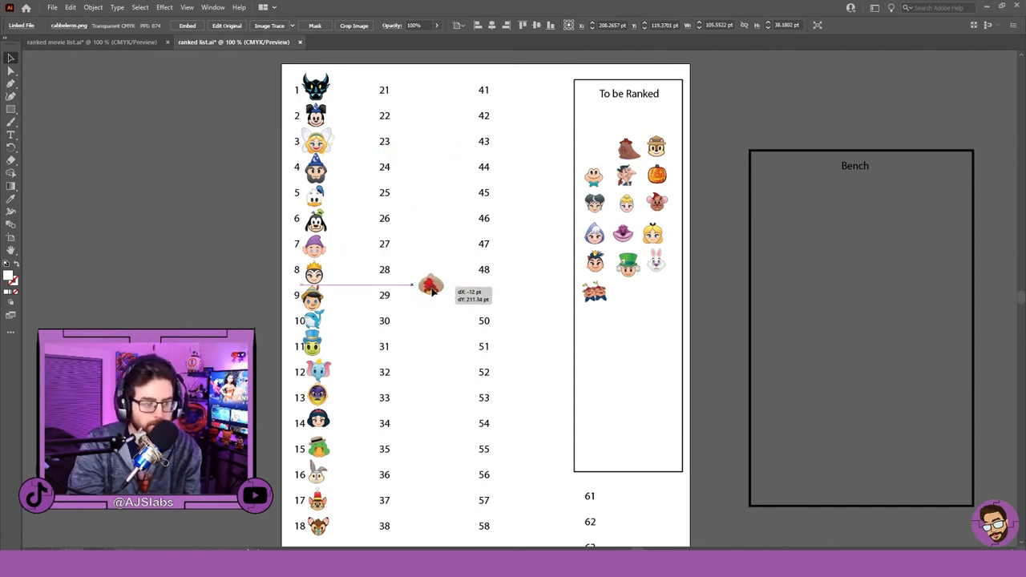
{"action": "left_click_drag", "start_coordinate": [431, 284], "coordinate": [409, 293]}
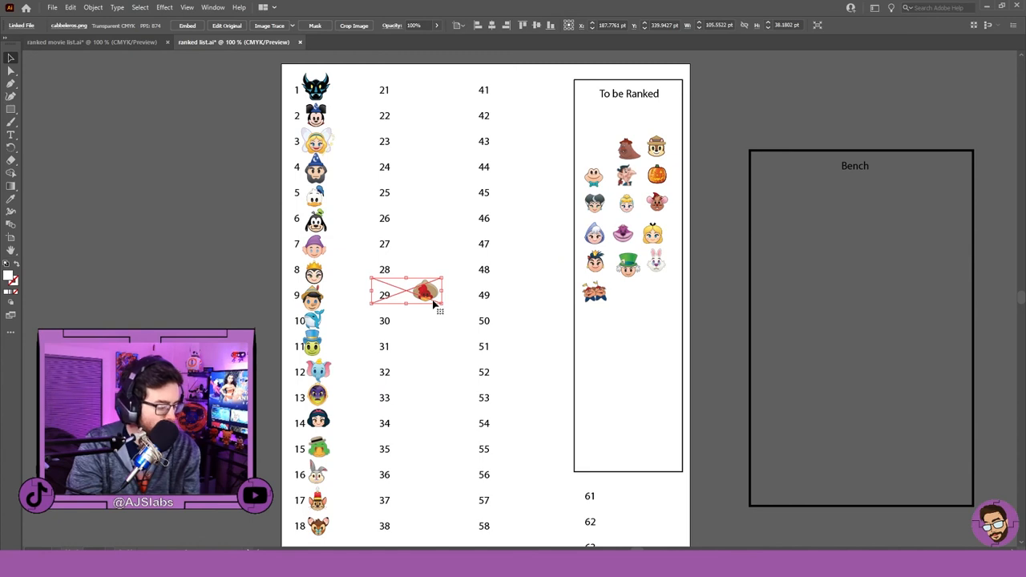
{"action": "scroll", "scroll_direction": "down", "scroll_amount": 3}
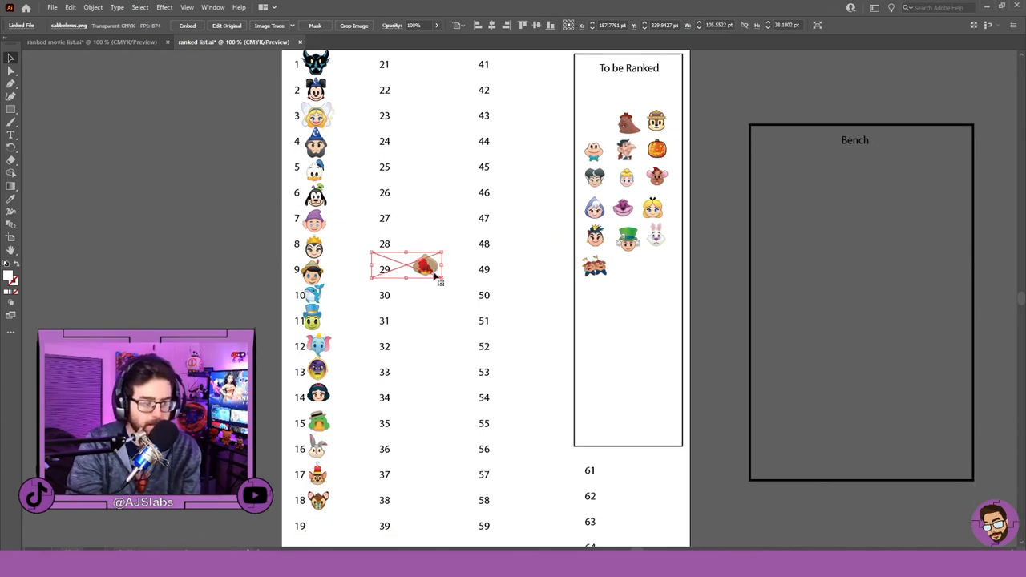
{"action": "left_click_drag", "start_coordinate": [405, 268], "coordinate": [384, 398]}
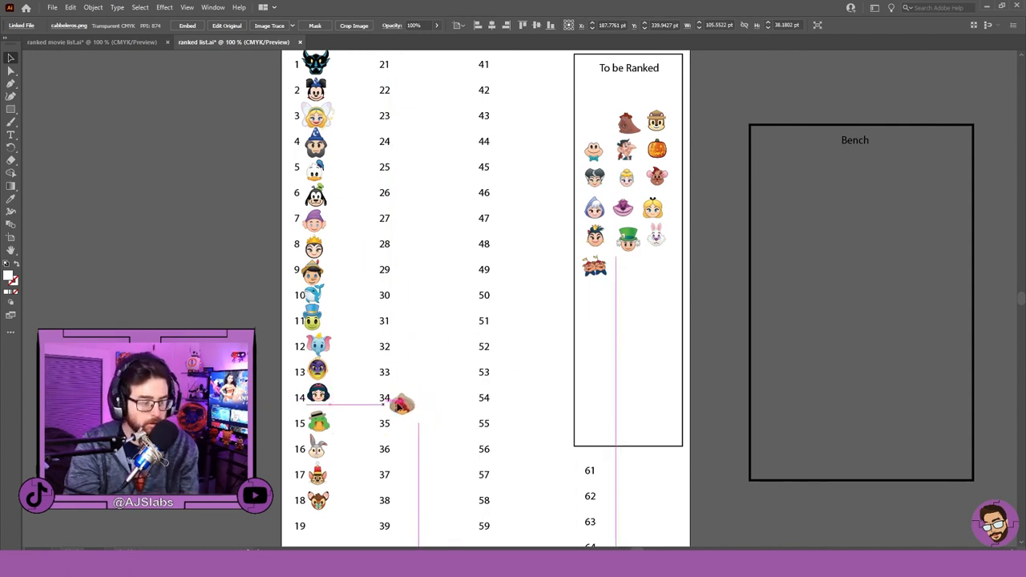
{"action": "left_click_drag", "start_coordinate": [401, 404], "coordinate": [405, 369]}
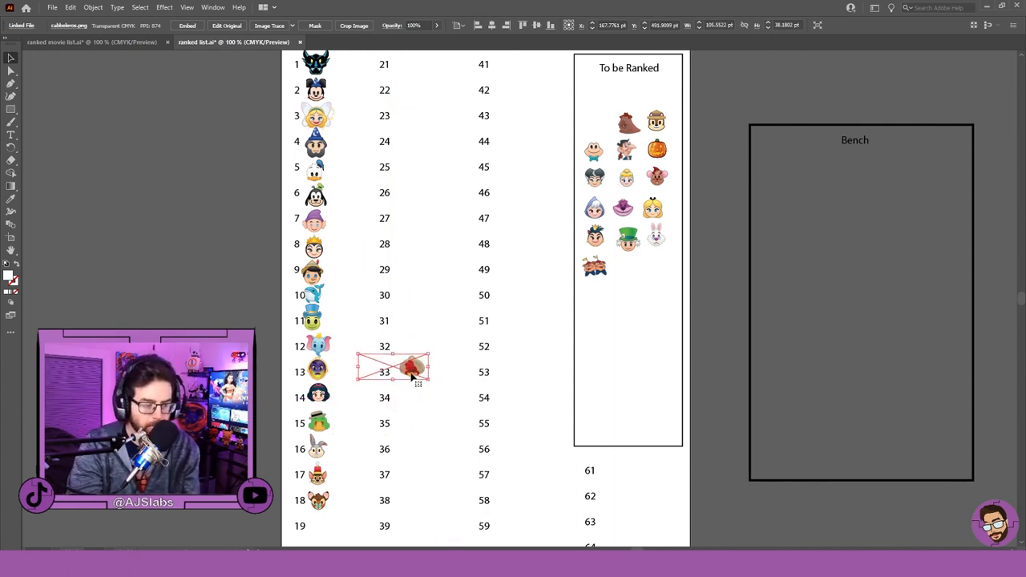
- Try Panchito beside slots 11 through 19, ending beside slot 12
{"action": "left_click_drag", "start_coordinate": [393, 371], "coordinate": [352, 353]}
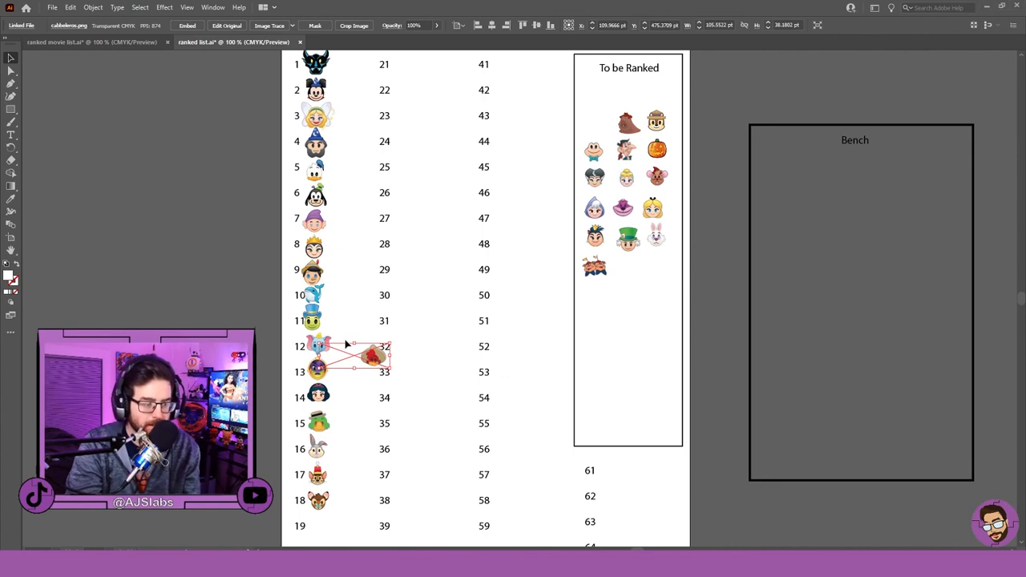
{"action": "left_click_drag", "start_coordinate": [361, 361], "coordinate": [359, 332]}
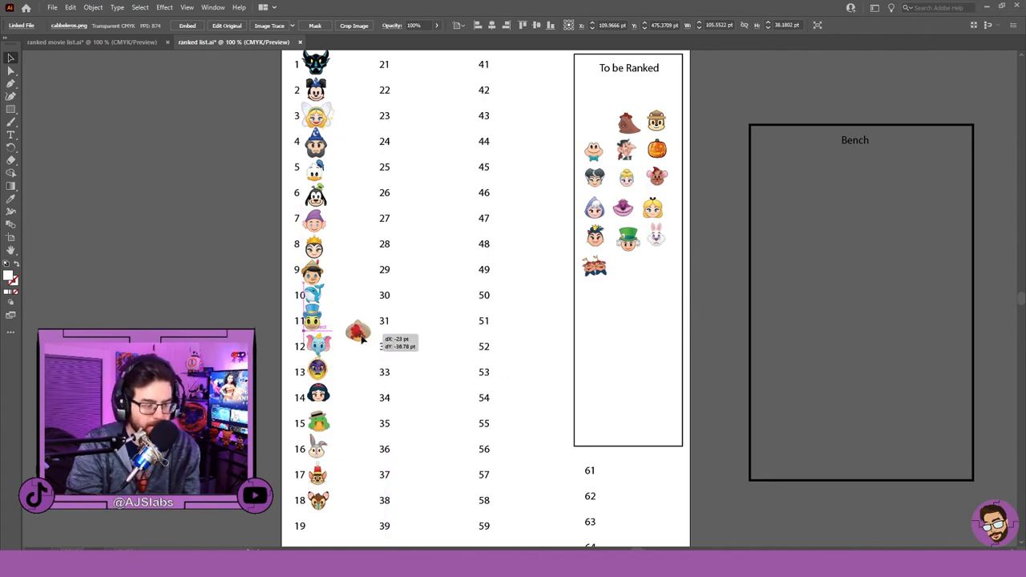
{"action": "left_click_drag", "start_coordinate": [358, 331], "coordinate": [365, 507]}
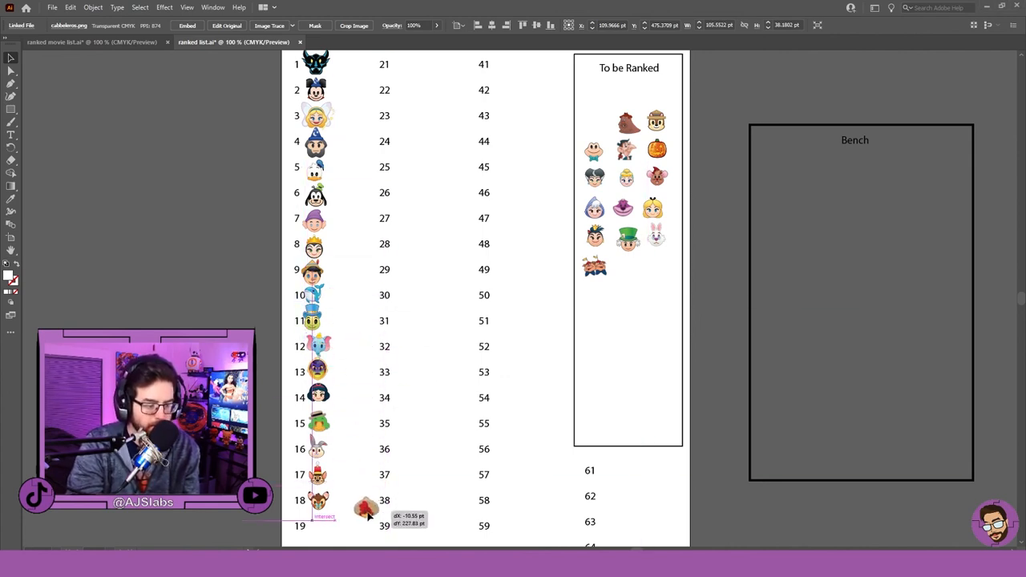
{"action": "left_click_drag", "start_coordinate": [365, 507], "coordinate": [361, 426]}
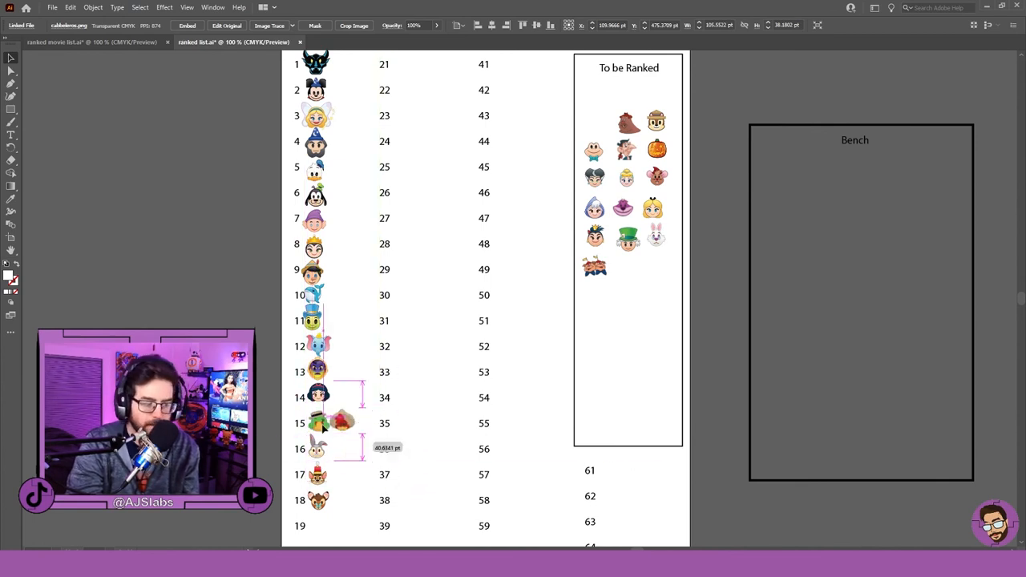
{"action": "left_click_drag", "start_coordinate": [329, 423], "coordinate": [365, 405]}
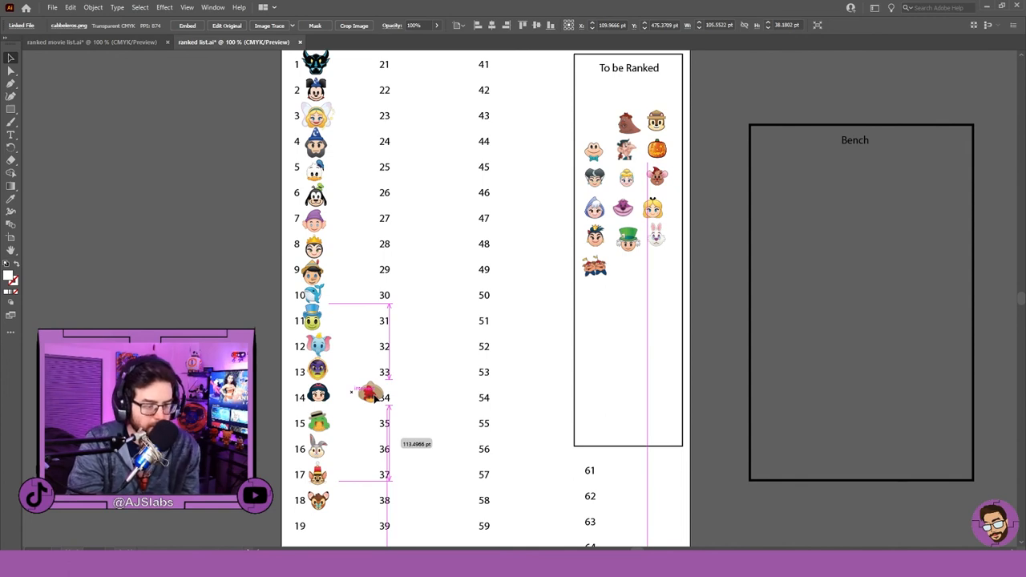
{"action": "left_click_drag", "start_coordinate": [368, 397], "coordinate": [369, 372]}
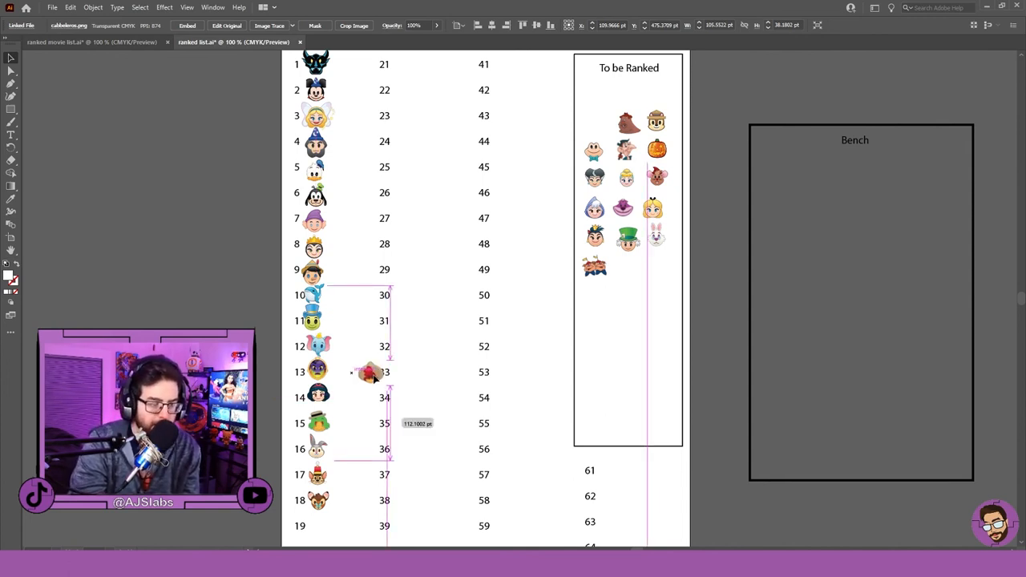
{"action": "left_click_drag", "start_coordinate": [369, 371], "coordinate": [365, 369]}
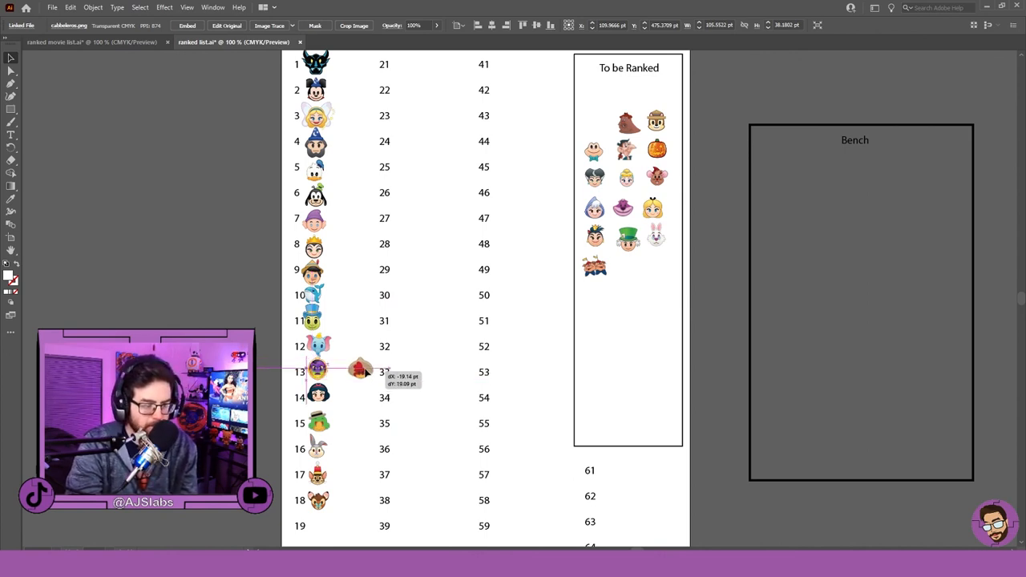
{"action": "left_click_drag", "start_coordinate": [361, 369], "coordinate": [361, 346]}
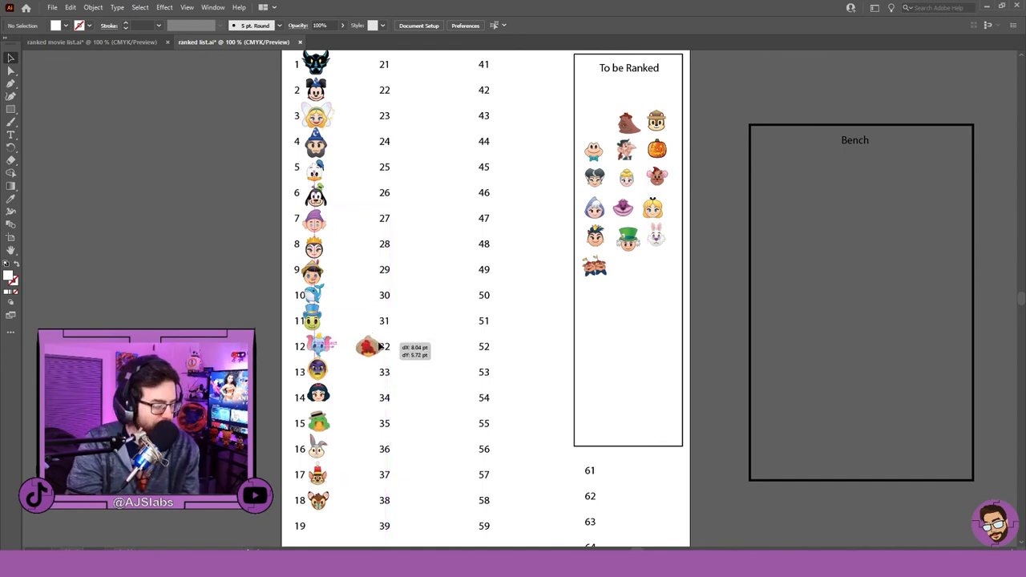
- Select Panchito and nudge it between slots 12 and 11, settling it in slot 11
{"action": "left_click", "coordinate": [367, 347]}
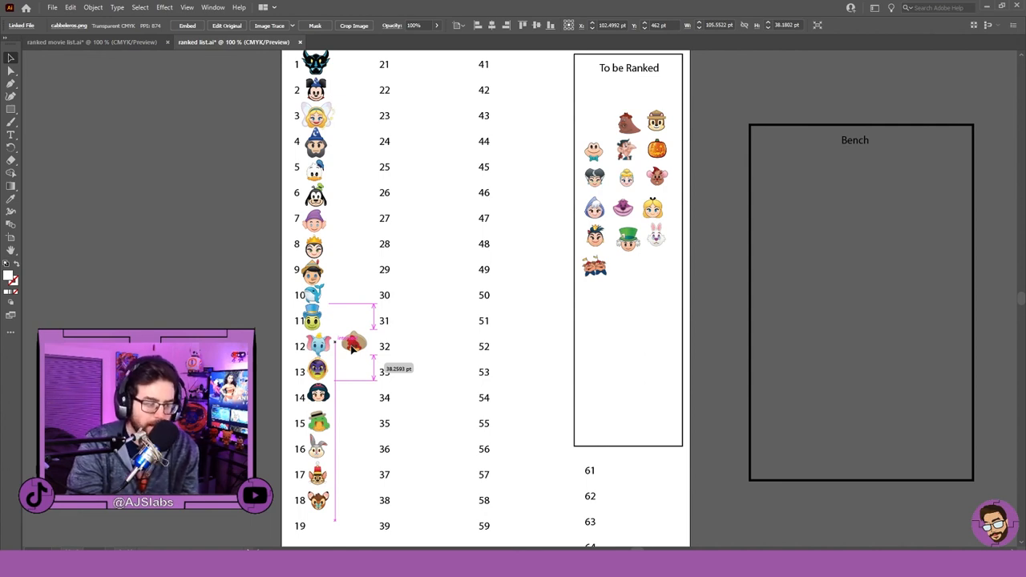
{"action": "left_click_drag", "start_coordinate": [352, 346], "coordinate": [349, 331]}
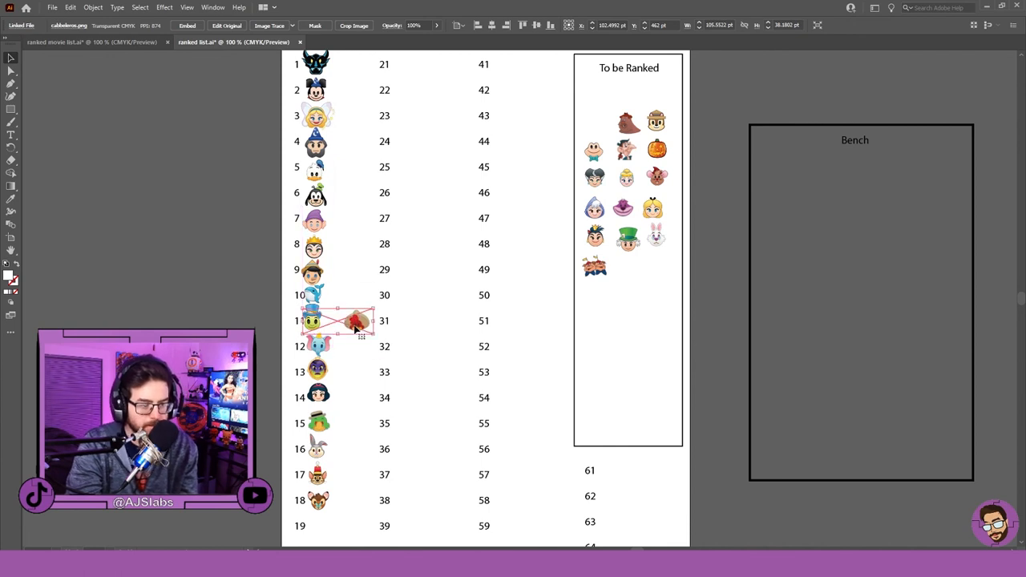
{"action": "left_click_drag", "start_coordinate": [345, 320], "coordinate": [357, 346]}
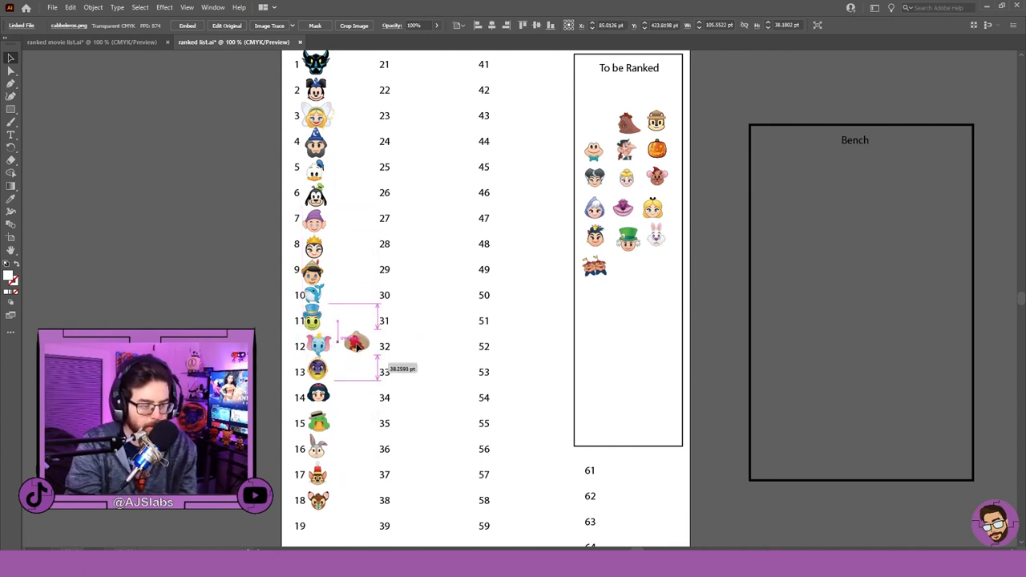
{"action": "left_click_drag", "start_coordinate": [357, 341], "coordinate": [356, 346]}
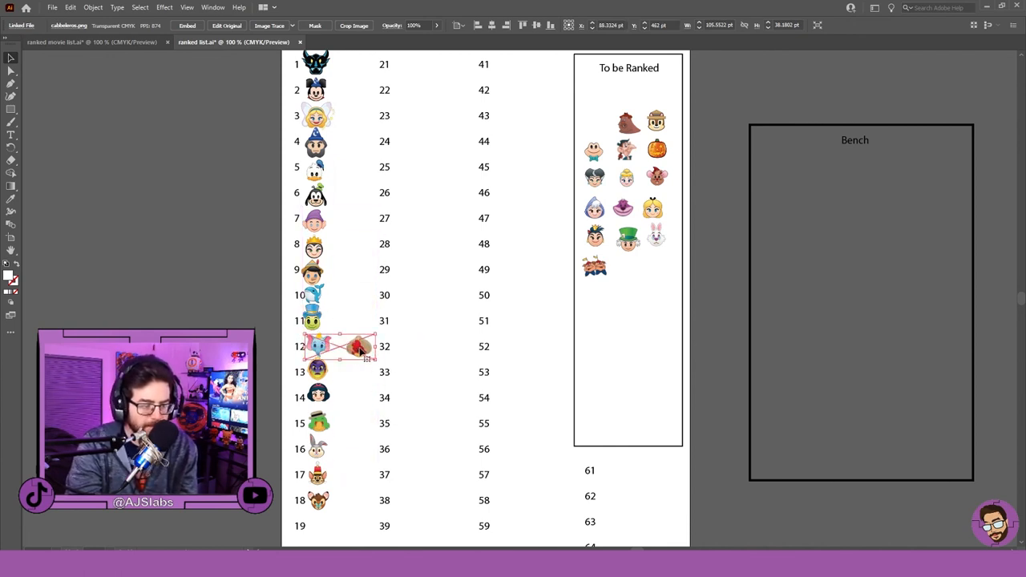
{"action": "left_click_drag", "start_coordinate": [357, 346], "coordinate": [357, 317]}
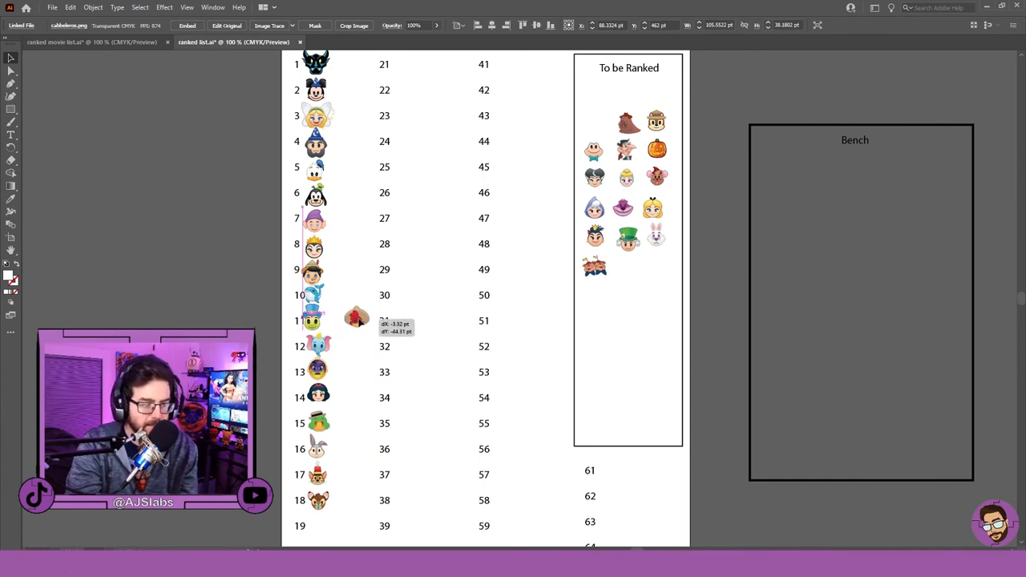
{"action": "left_click_drag", "start_coordinate": [356, 319], "coordinate": [360, 298]}
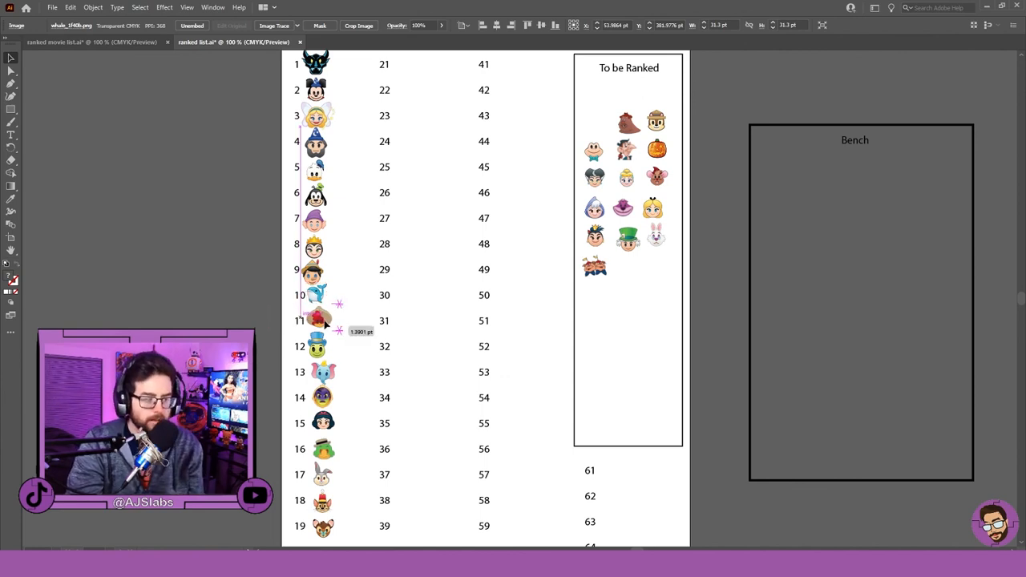
{"action": "left_click", "coordinate": [317, 316]}
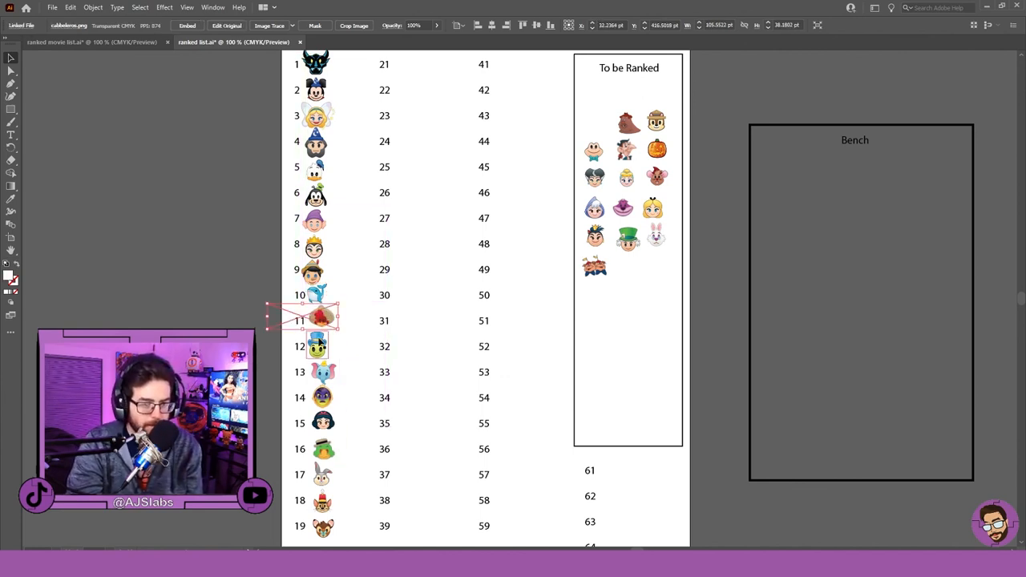